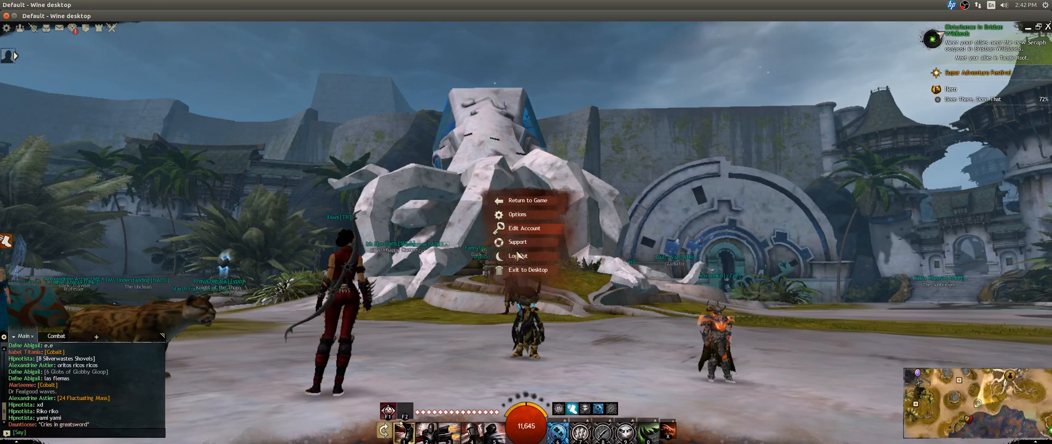
# Exit Guild Wars 2 to the desktop and close the games folder window
pyautogui.click(527, 200)
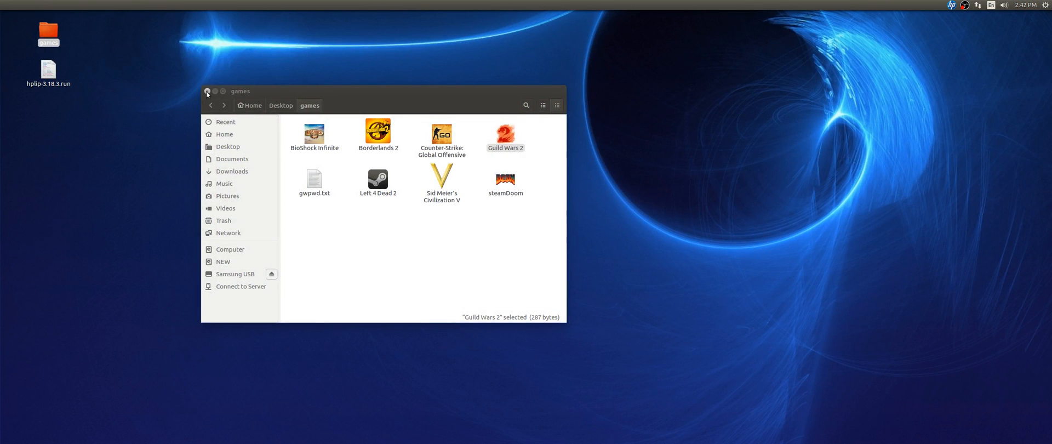
pyautogui.click(207, 91)
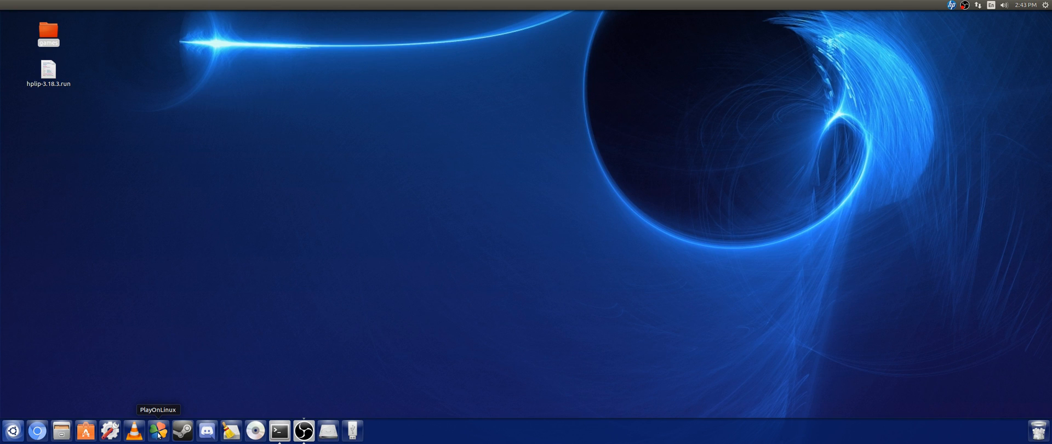
pyautogui.moveTo(38, 431)
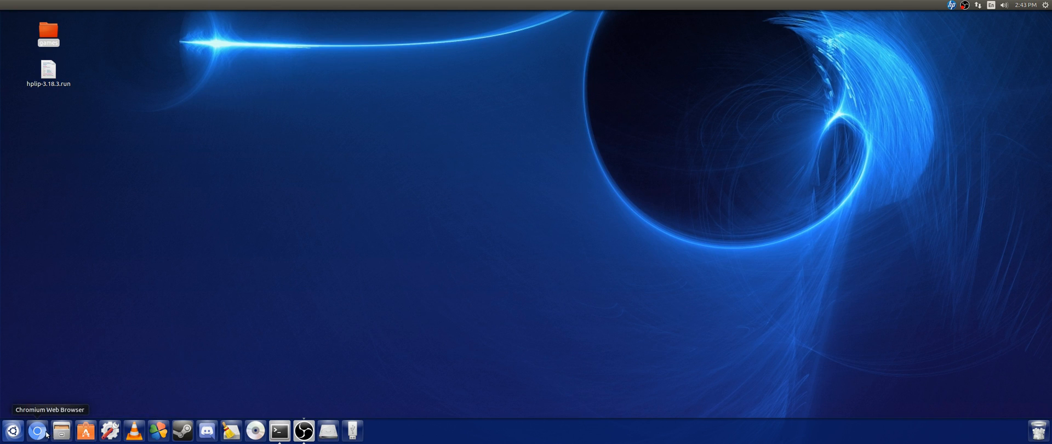
# Search Google for 'guild wars 2', reach GuildWars2.com and its Download Game page
pyautogui.click(37, 431)
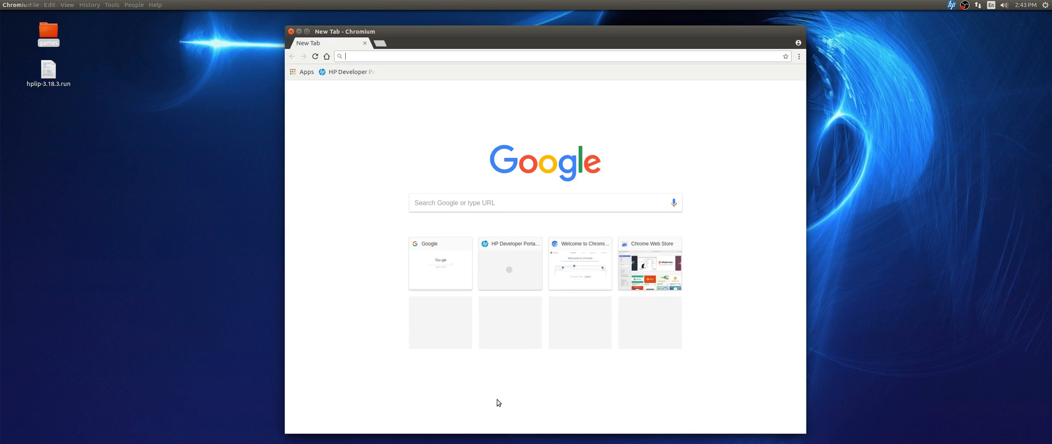
pyautogui.write('google.com')
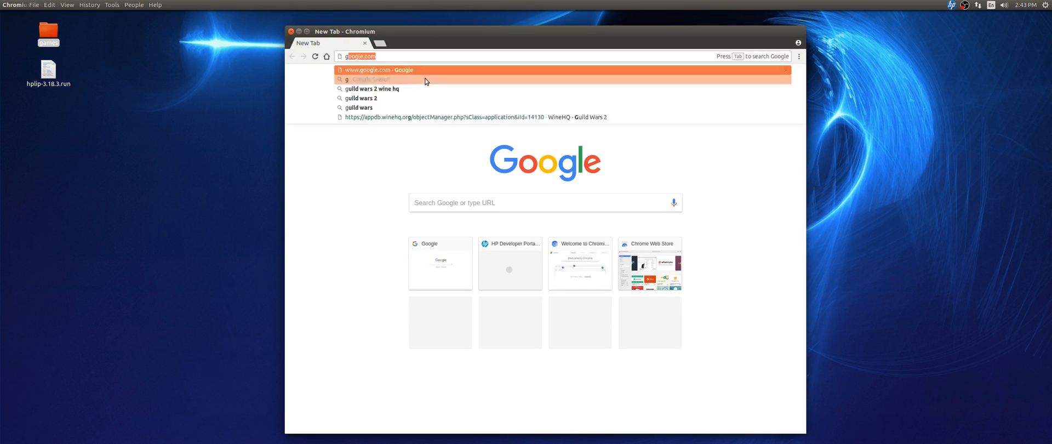
pyautogui.write('guild wars 2')
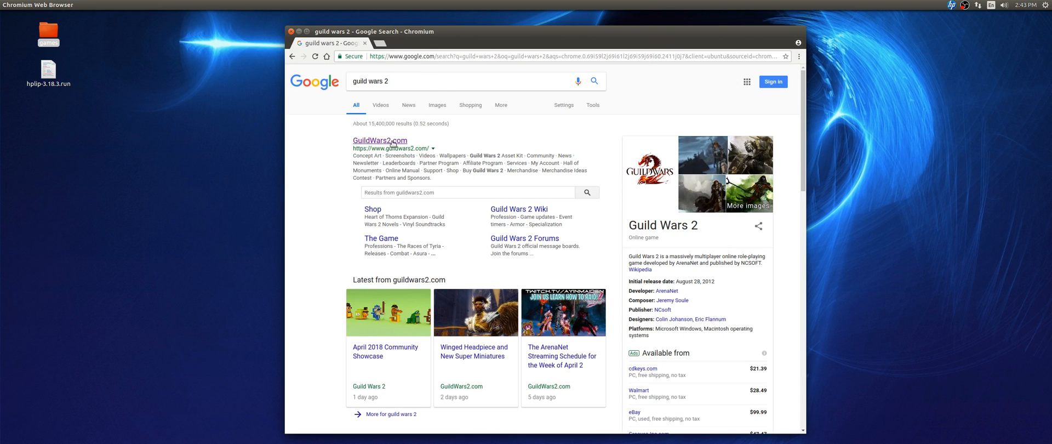
pyautogui.click(380, 140)
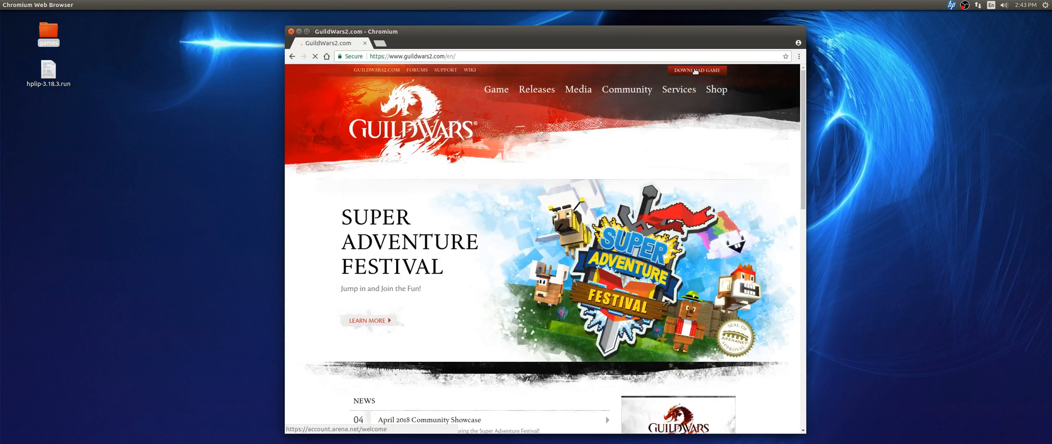
pyautogui.click(697, 70)
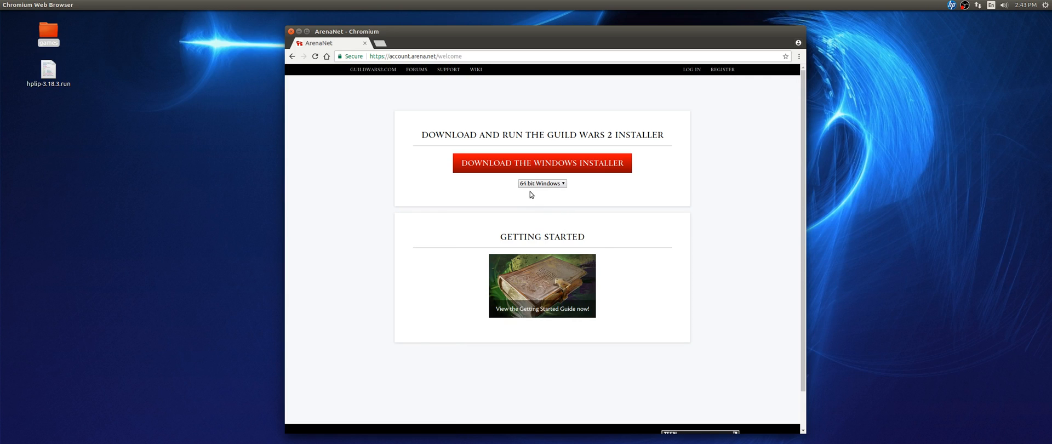
pyautogui.moveTo(515, 173)
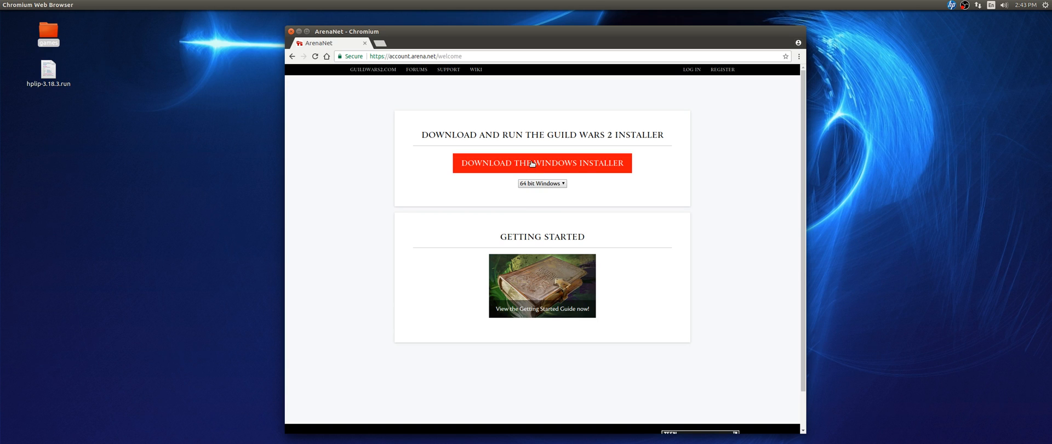
pyautogui.moveTo(512, 169)
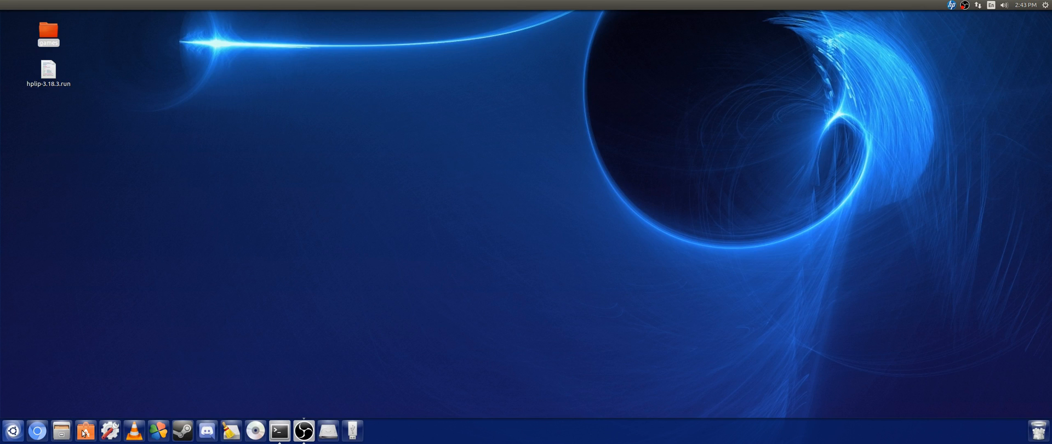
# Check Downloads for Gw2Setup-64.exe in Files, then close the file manager
pyautogui.click(62, 431)
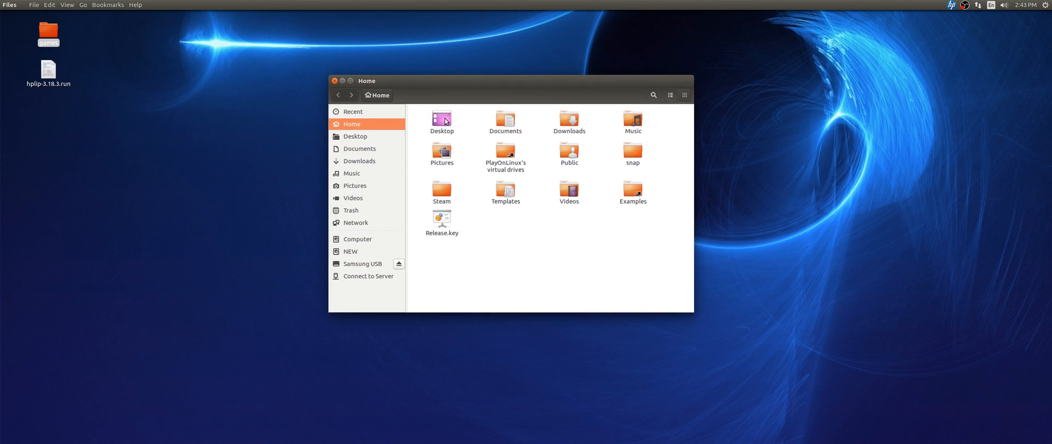
pyautogui.moveTo(452, 137)
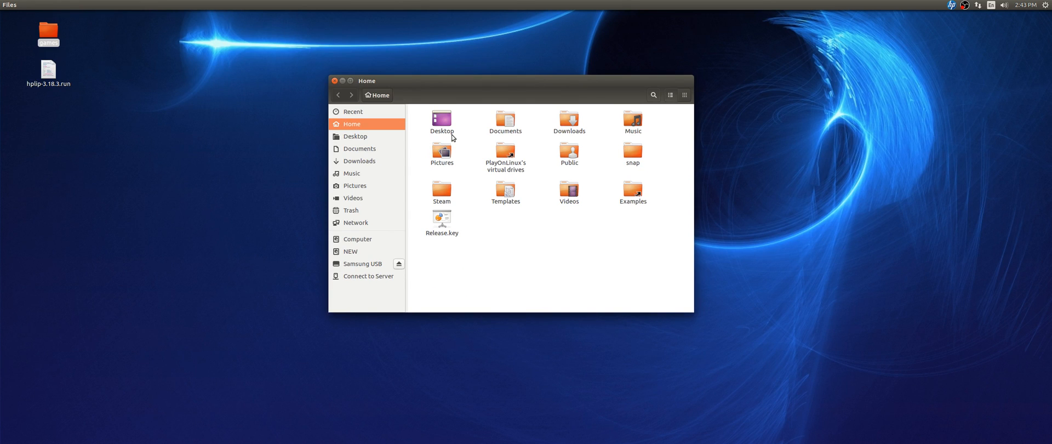
pyautogui.moveTo(561, 131)
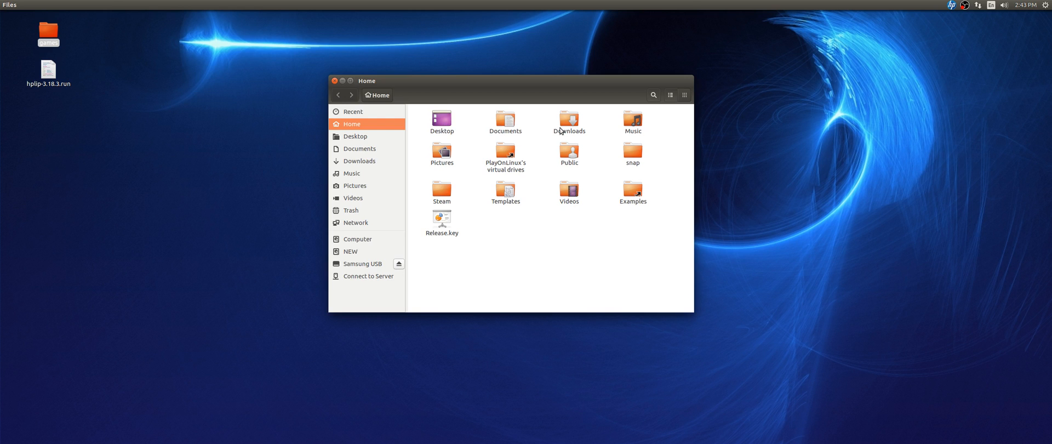
pyautogui.doubleClick(569, 121)
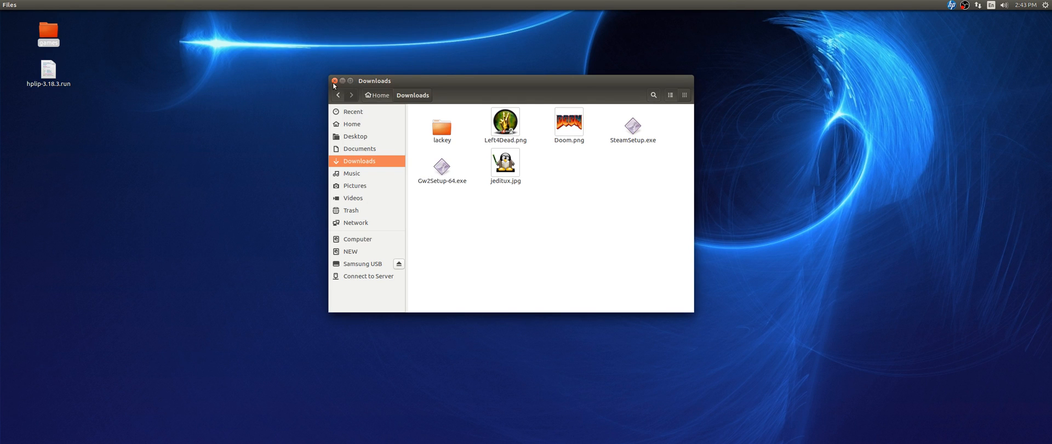
pyautogui.click(335, 80)
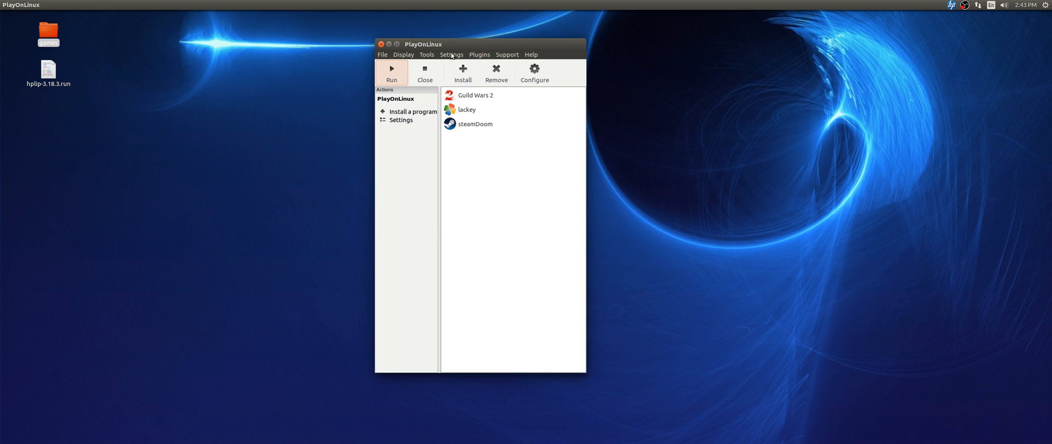
# View PlayOnLinux's installed programs list, then bring Chromium back up
pyautogui.click(426, 54)
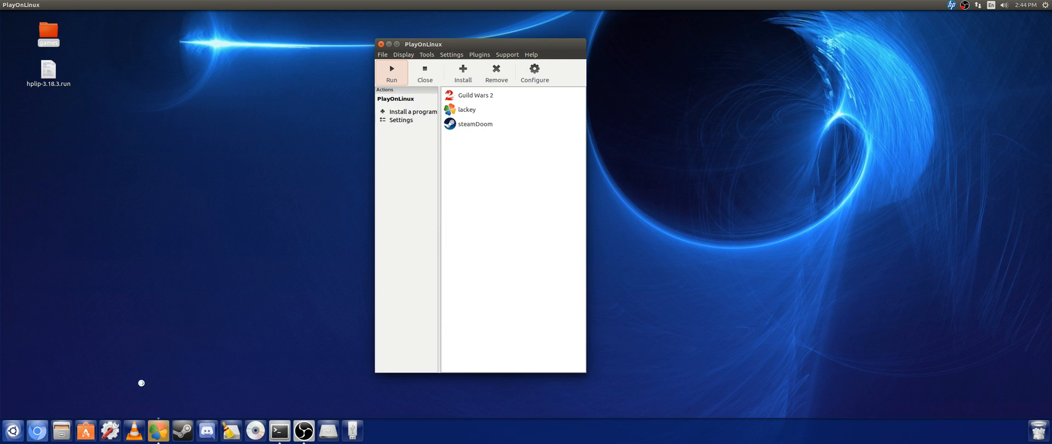
pyautogui.click(38, 431)
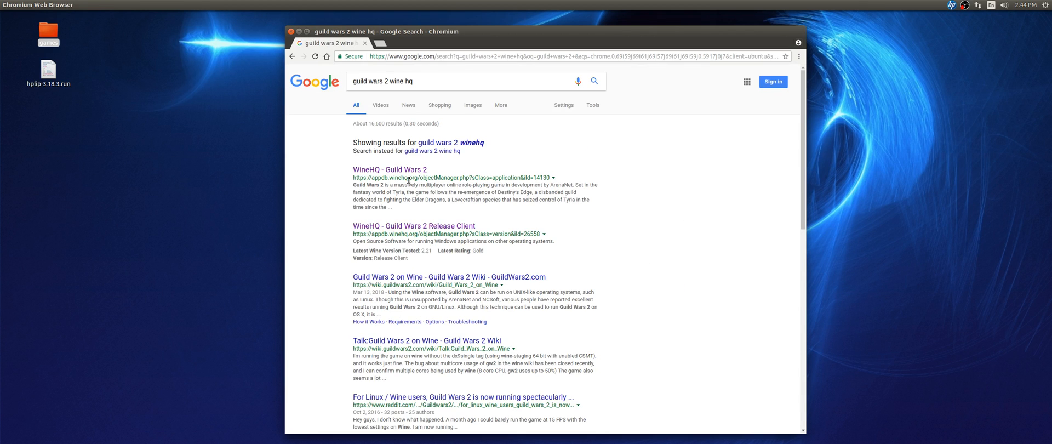
# Review the Guild Wars 2 AppDB version table, then open Tools > Manage Wine versions
pyautogui.click(389, 169)
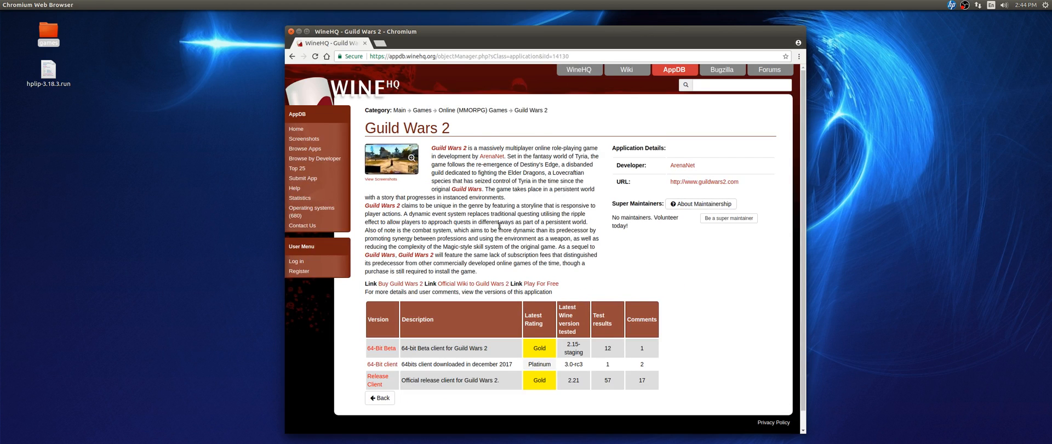
pyautogui.scroll(-3)
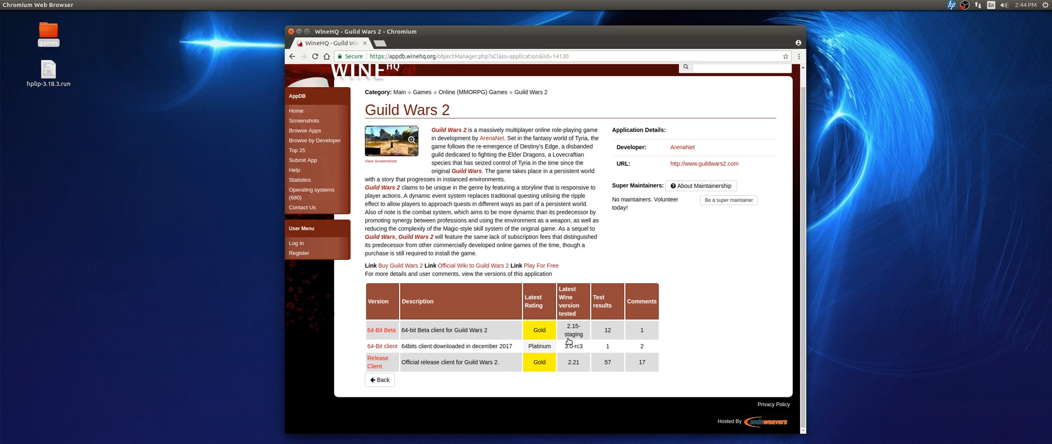
pyautogui.moveTo(569, 341)
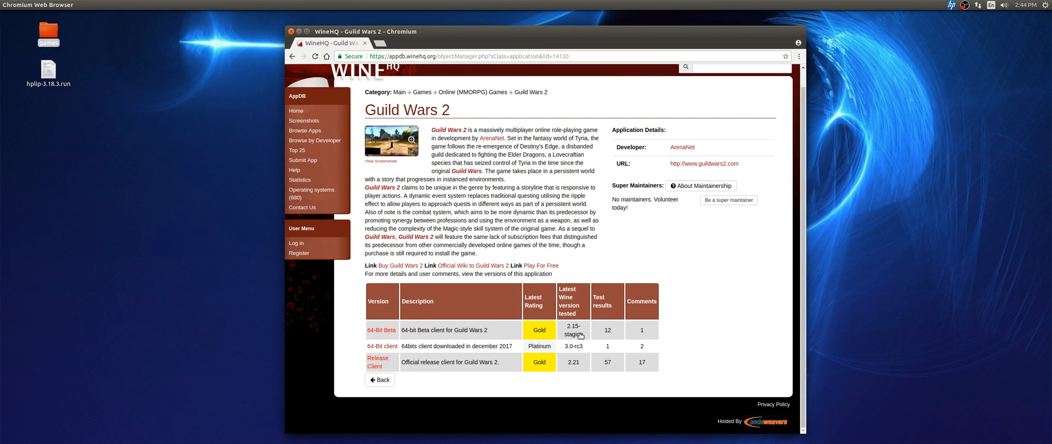
pyautogui.moveTo(576, 333)
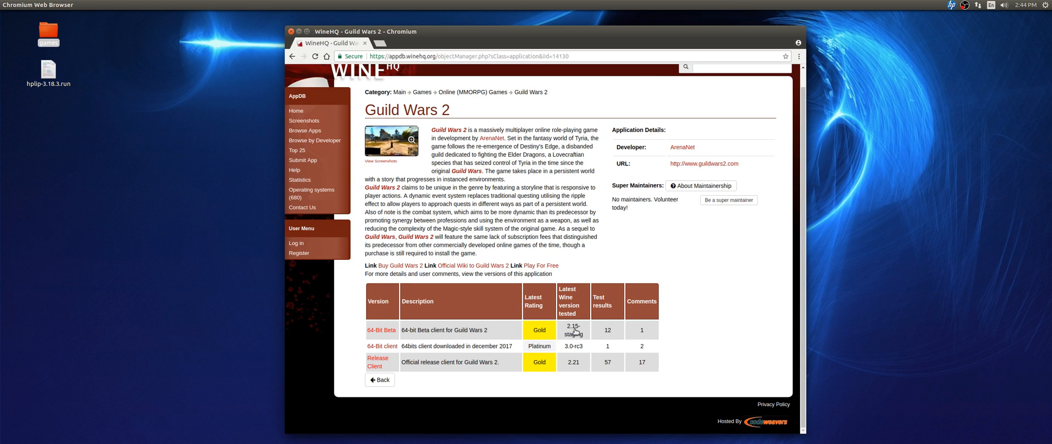
pyautogui.moveTo(575, 339)
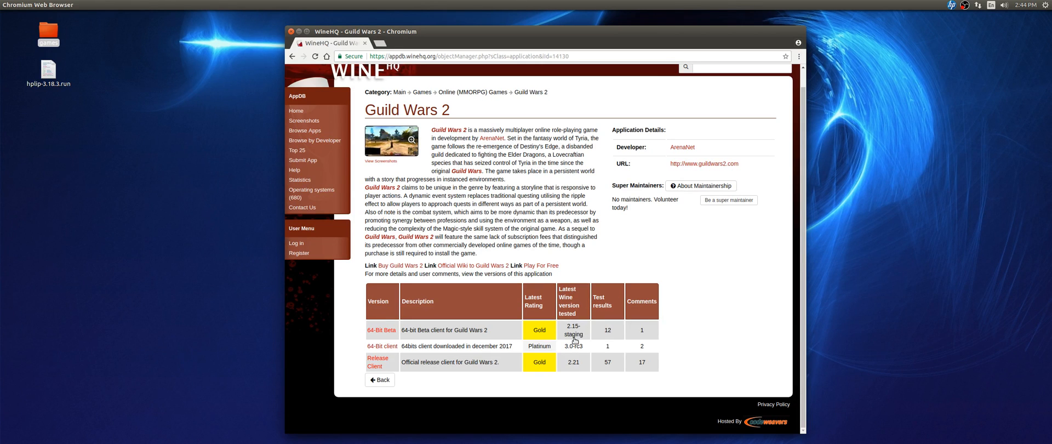
pyautogui.moveTo(574, 347)
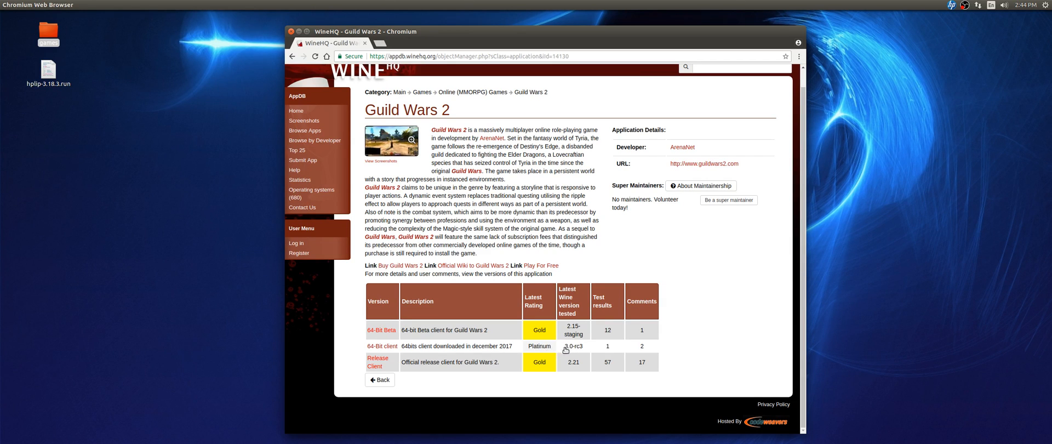
pyautogui.moveTo(571, 347)
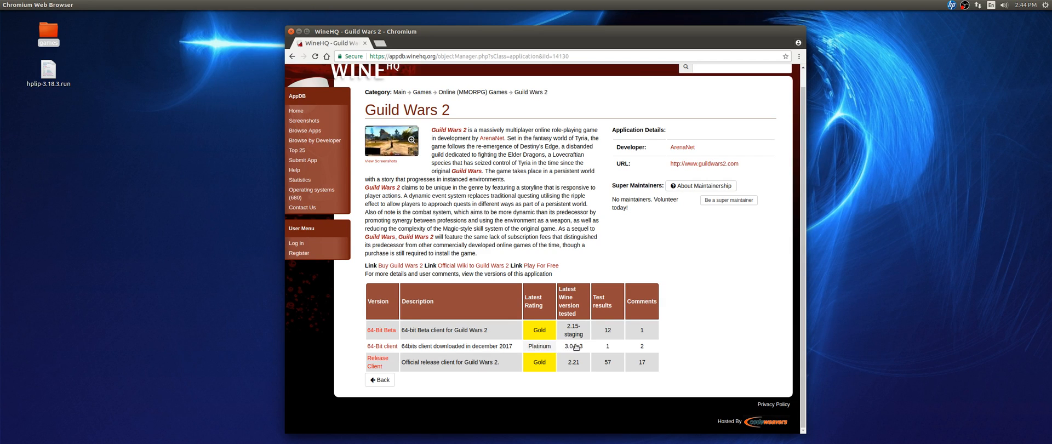
pyautogui.moveTo(576, 348)
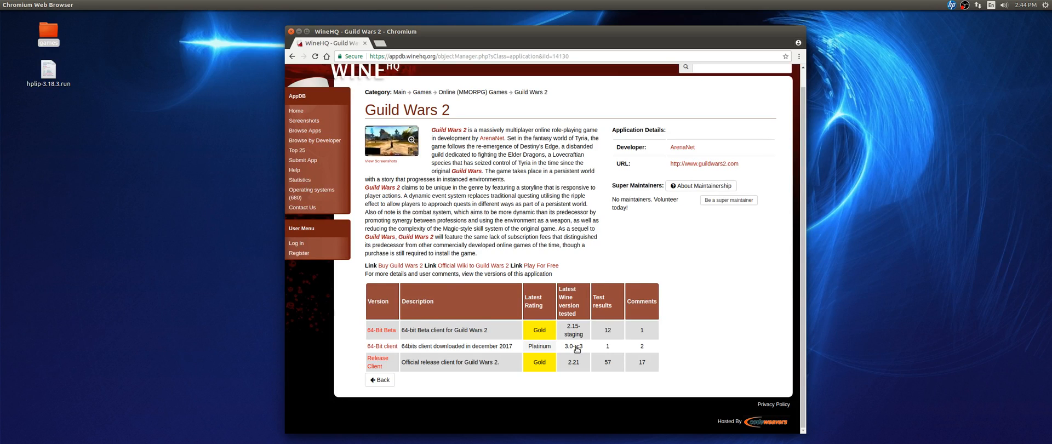
pyautogui.moveTo(578, 349)
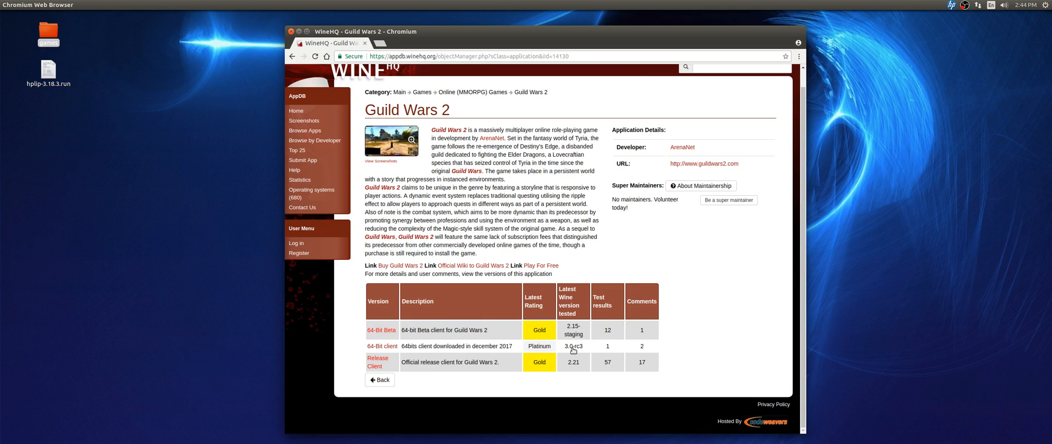
pyautogui.moveTo(581, 349)
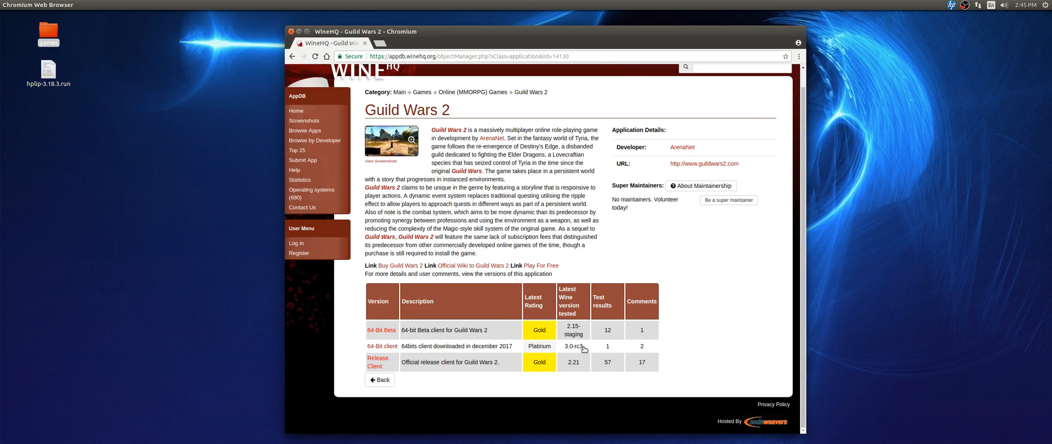
pyautogui.moveTo(591, 344)
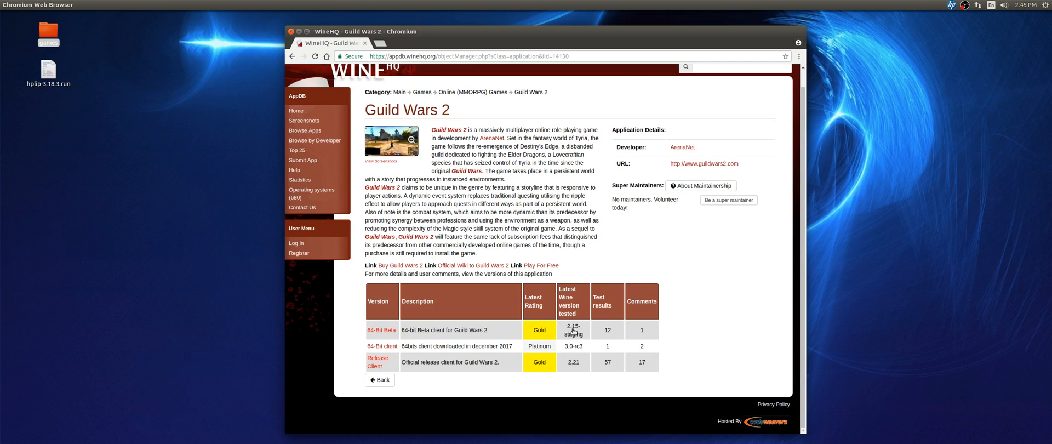
pyautogui.moveTo(573, 334)
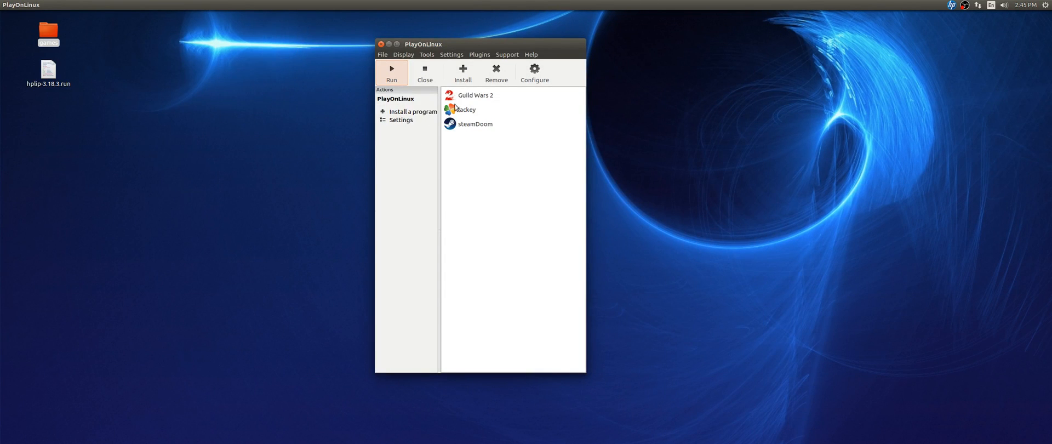
pyautogui.click(452, 55)
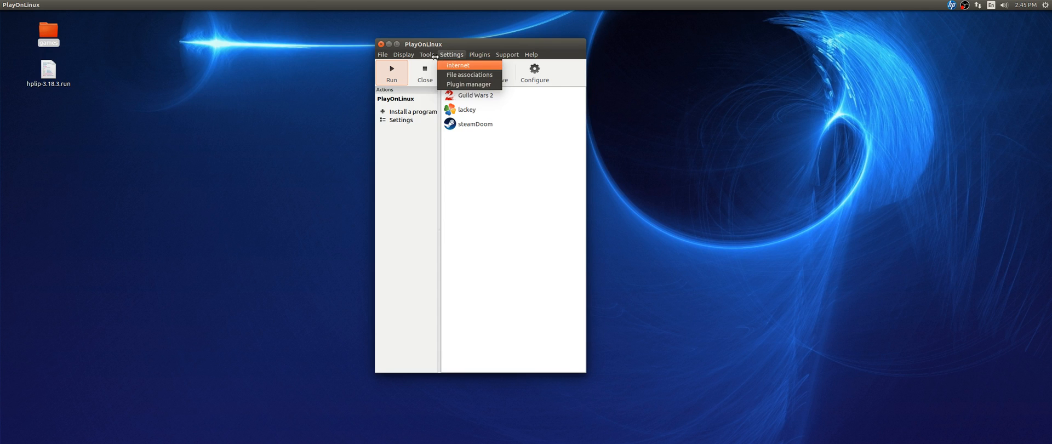
pyautogui.click(446, 74)
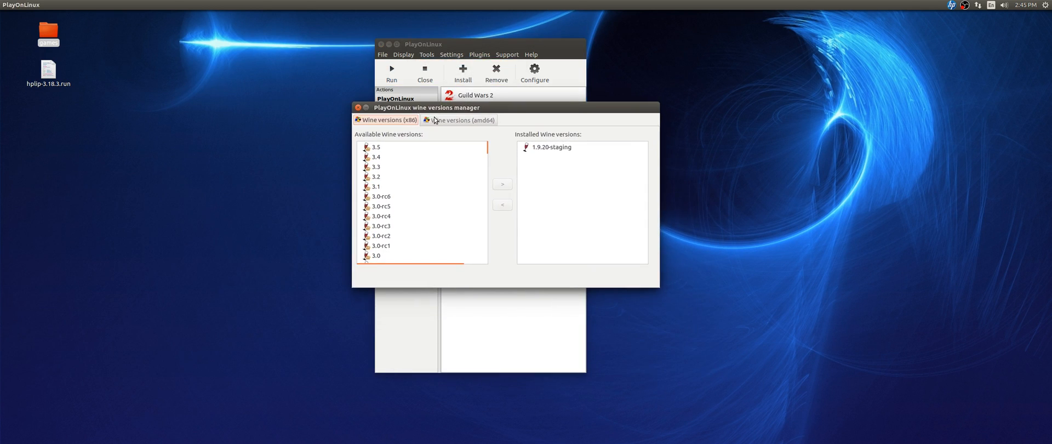
# Show the amd64 Wine versions list and locate 2.15-staging among the installed ones
pyautogui.click(460, 119)
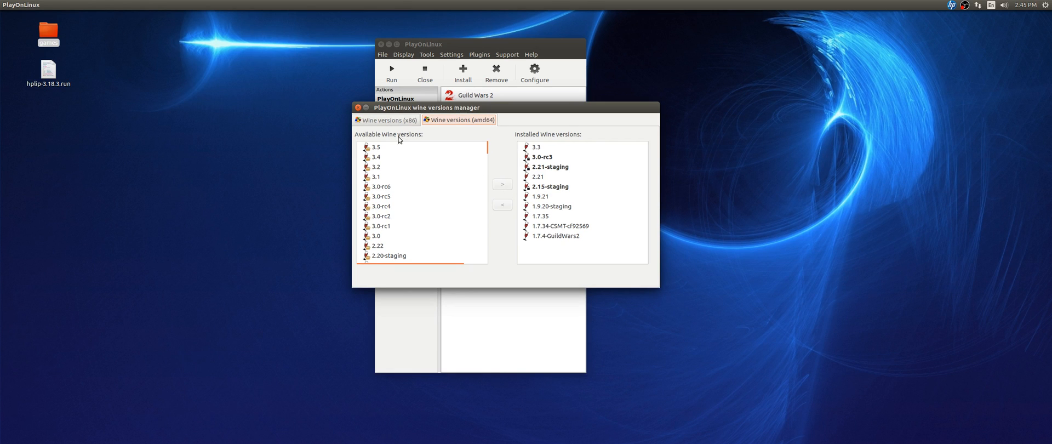
pyautogui.scroll(-3)
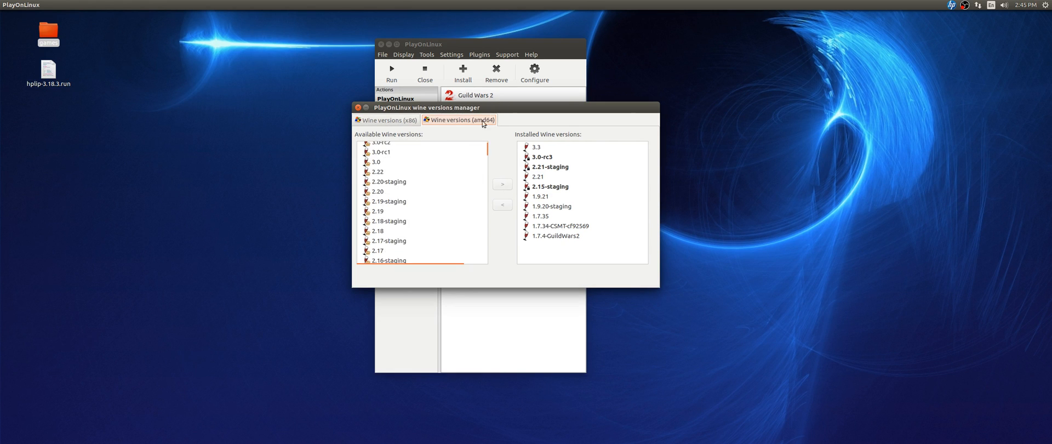
pyautogui.moveTo(455, 137)
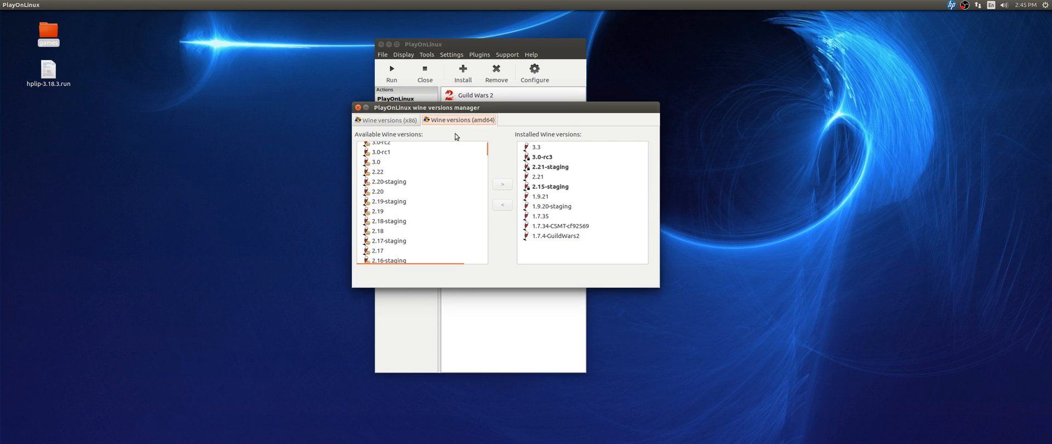
pyautogui.scroll(-3)
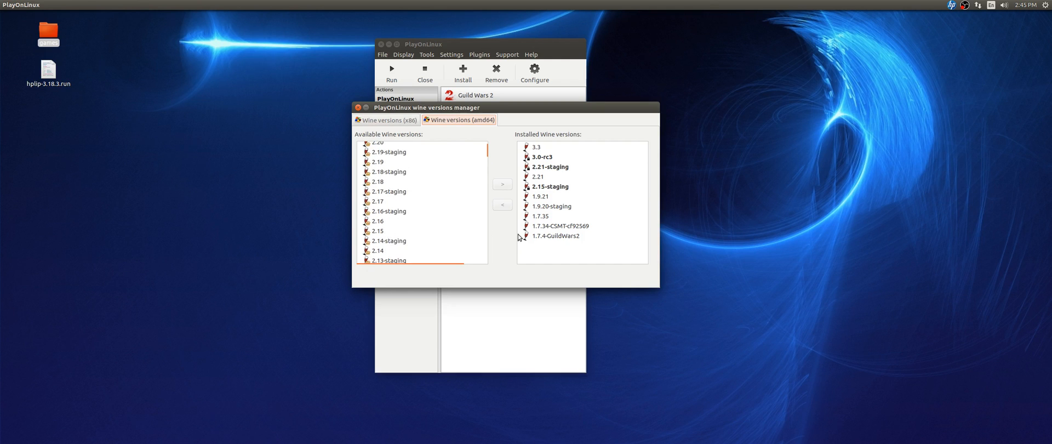
pyautogui.moveTo(555, 192)
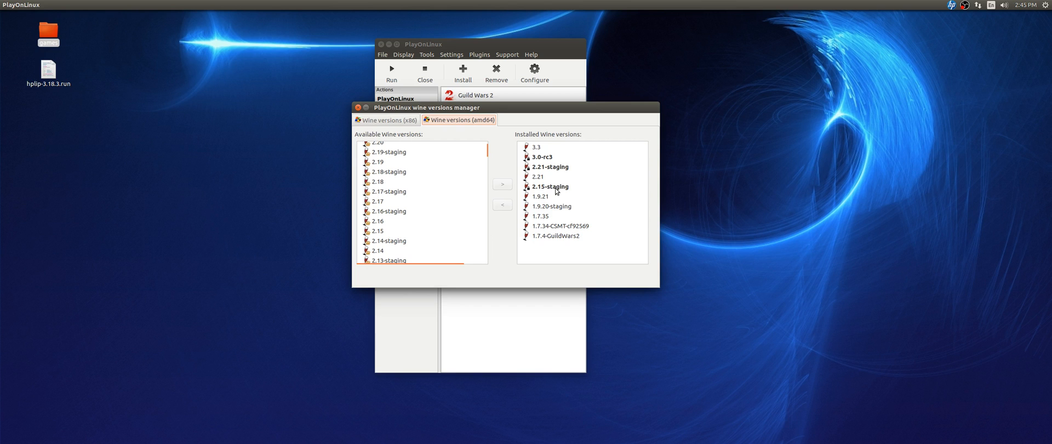
pyautogui.moveTo(161, 284)
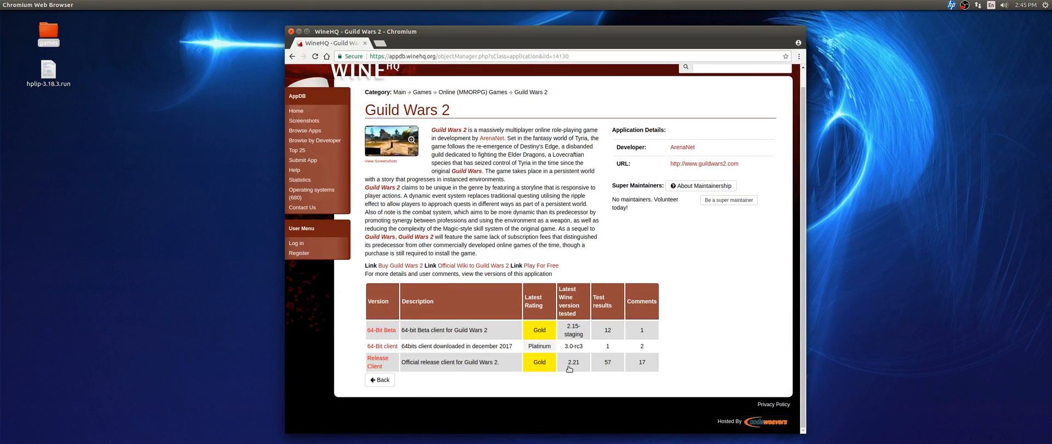
pyautogui.moveTo(507, 257)
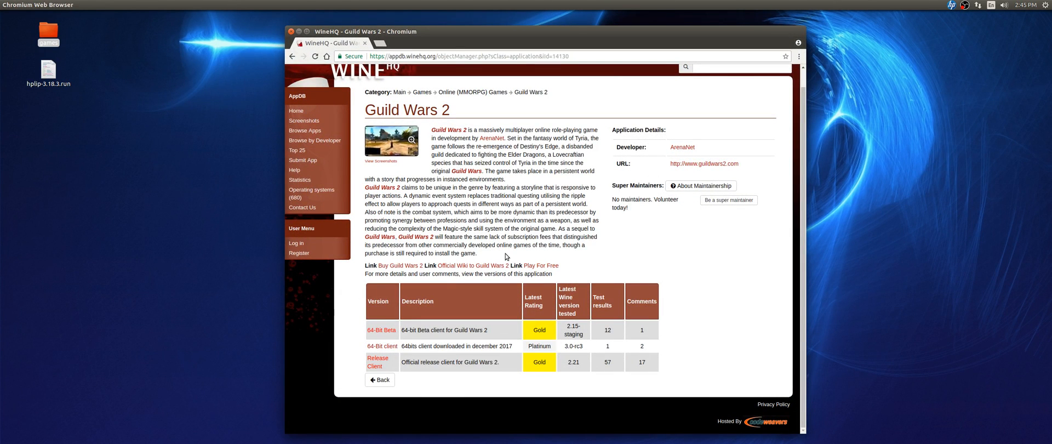
pyautogui.moveTo(585, 369)
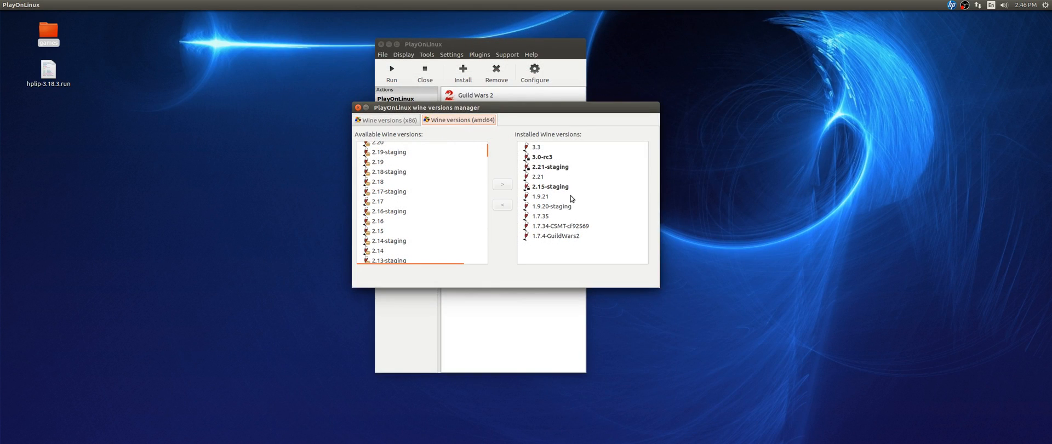
# Close the versions manager, search 'guild' in Install, select Guild Wars 2 and accept the testing notice
pyautogui.click(358, 108)
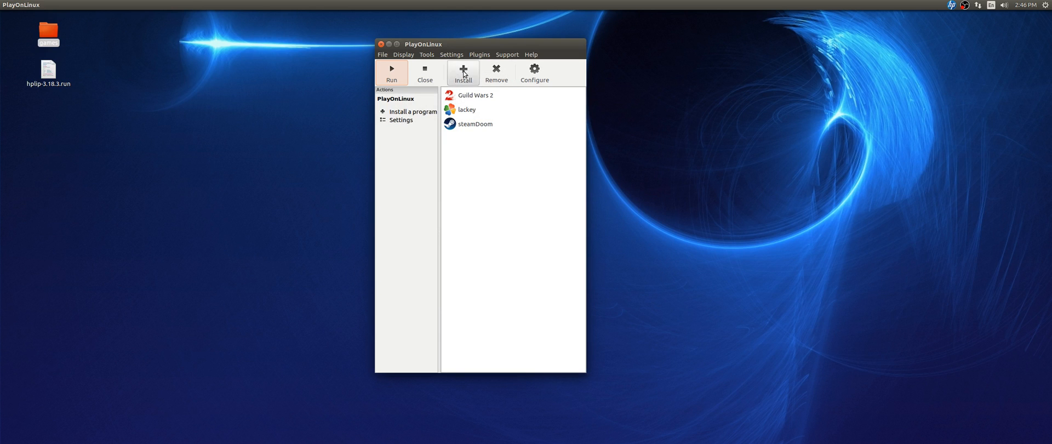
pyautogui.click(463, 71)
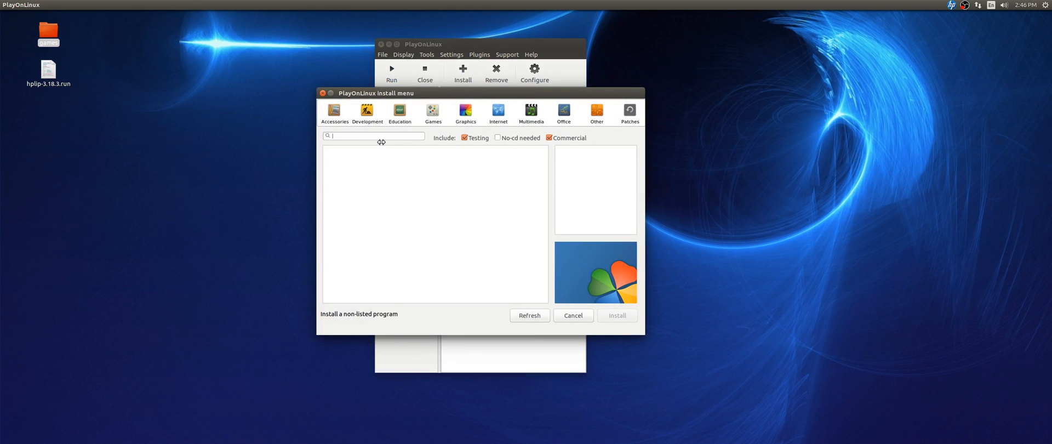
pyautogui.write('guild')
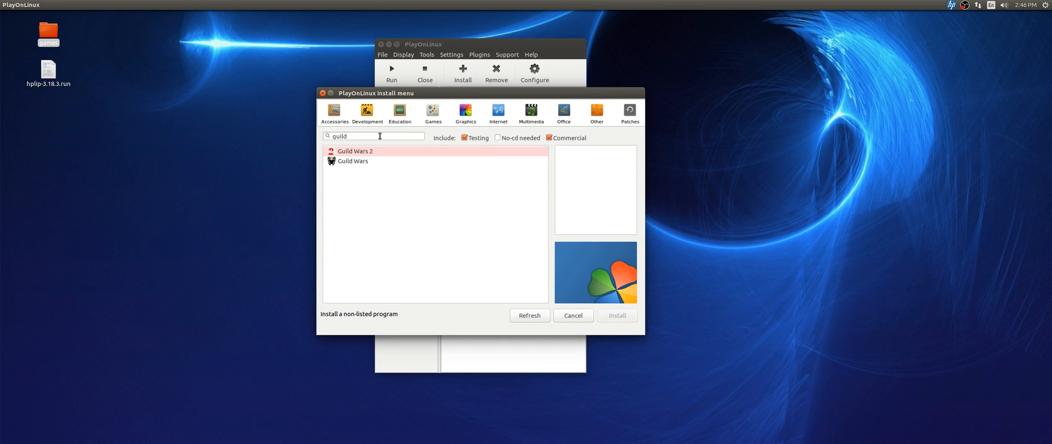
pyautogui.click(355, 152)
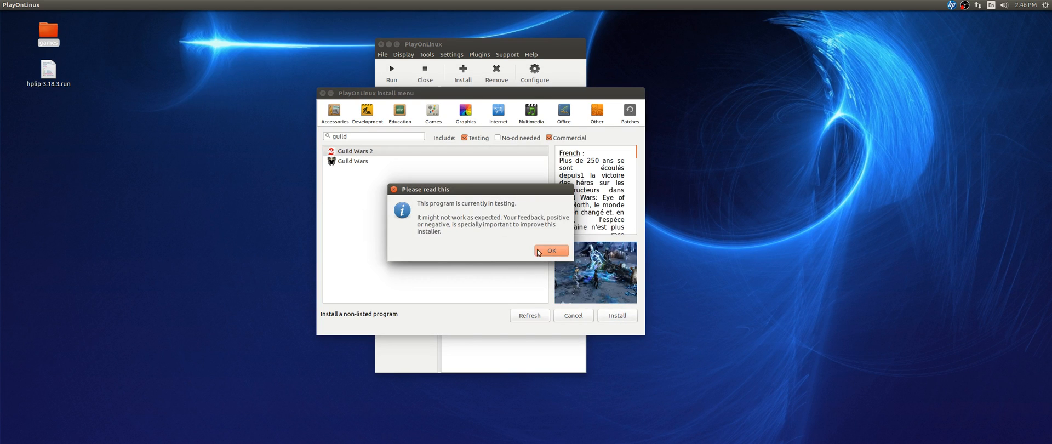
pyautogui.click(551, 250)
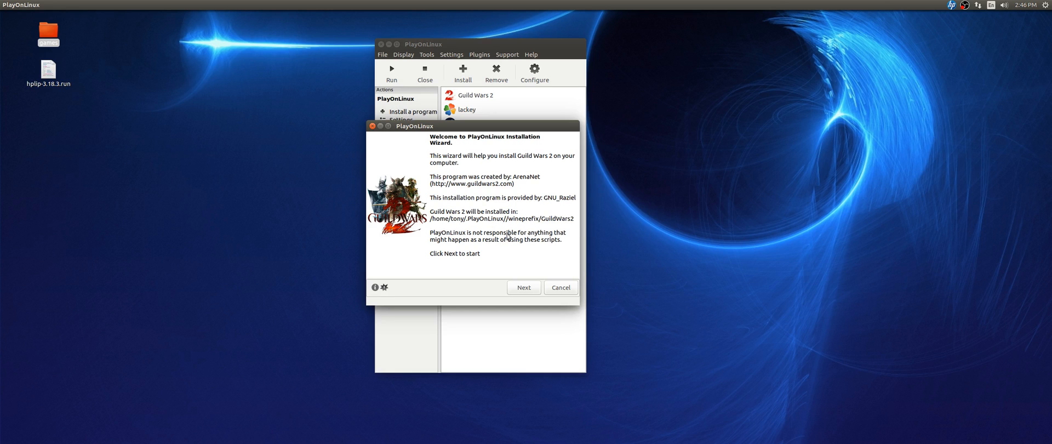
pyautogui.moveTo(448, 223)
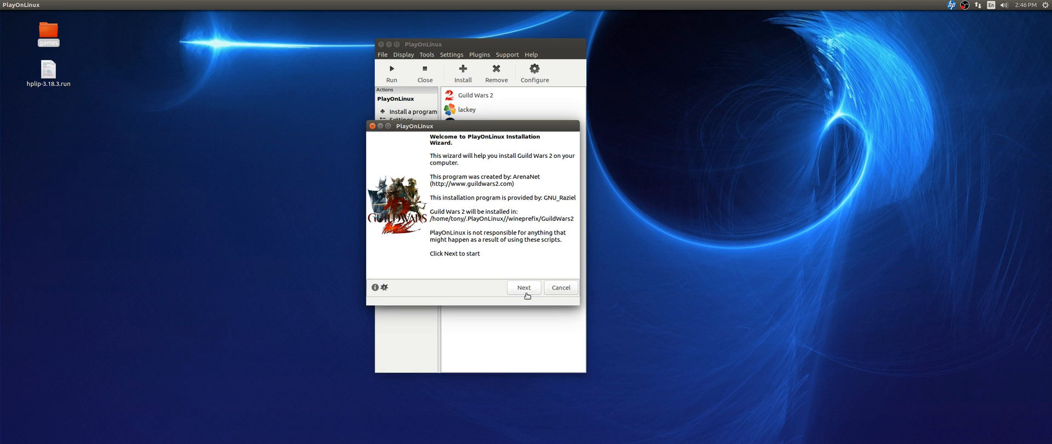
# Proceed with amd64 architecture, then choose Abort installation at the existing virtual drive prompt
pyautogui.click(524, 287)
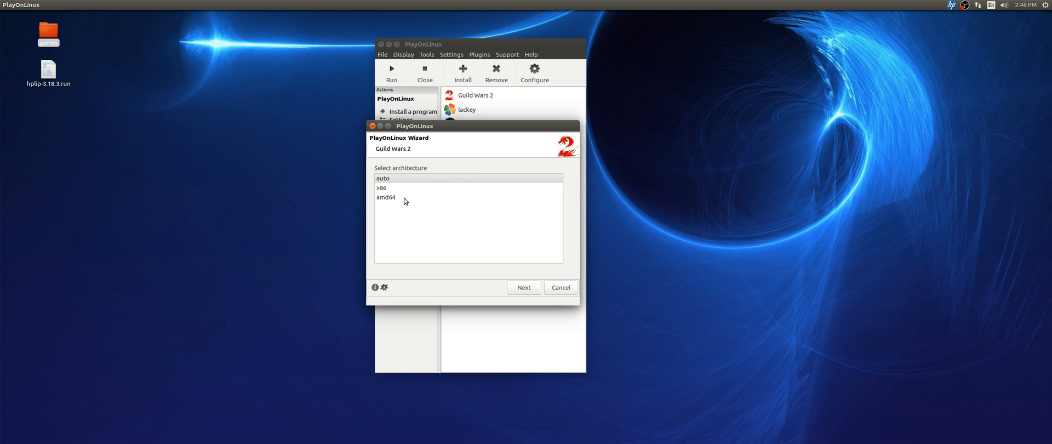
pyautogui.click(386, 196)
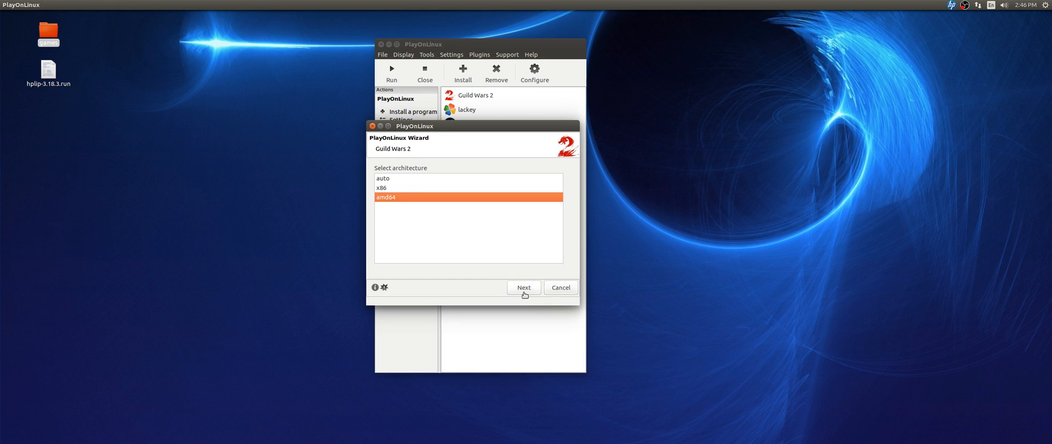
pyautogui.click(524, 287)
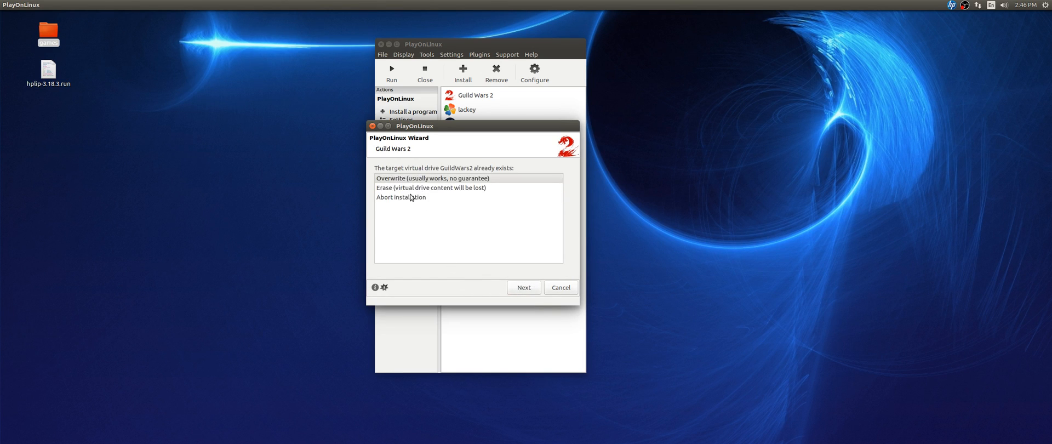
pyautogui.moveTo(450, 217)
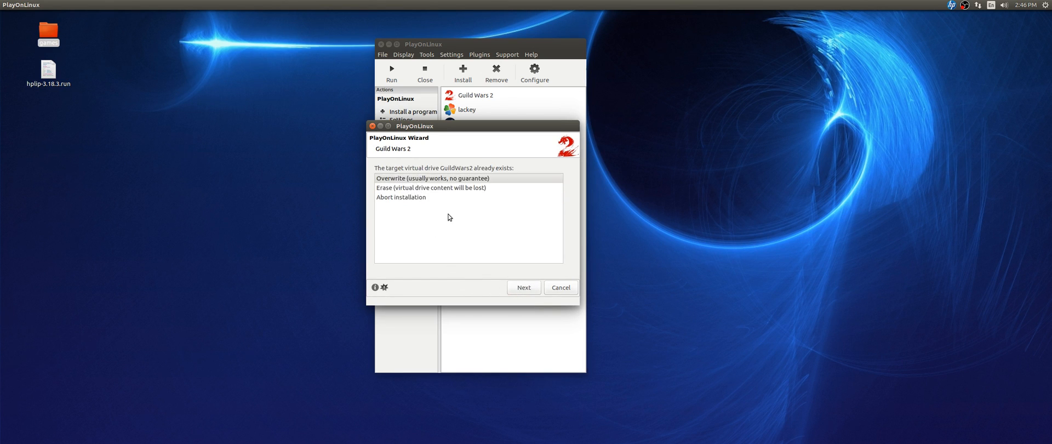
pyautogui.moveTo(432, 194)
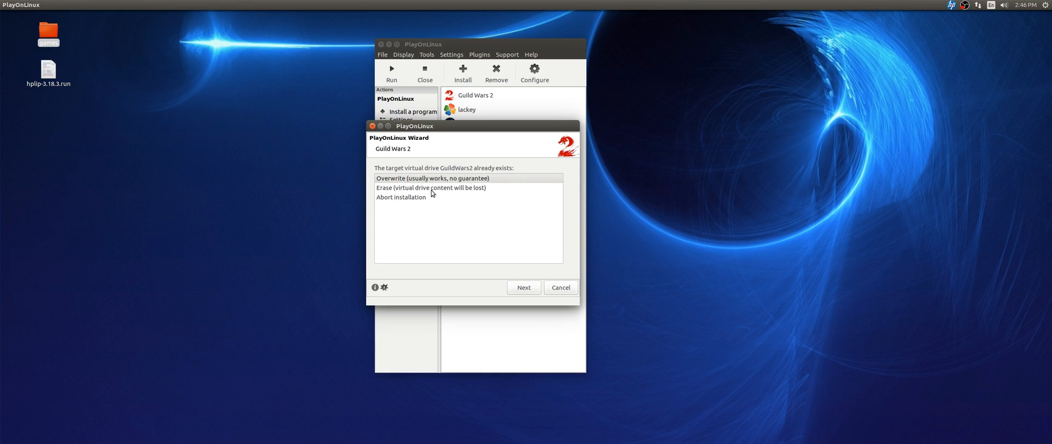
pyautogui.moveTo(422, 202)
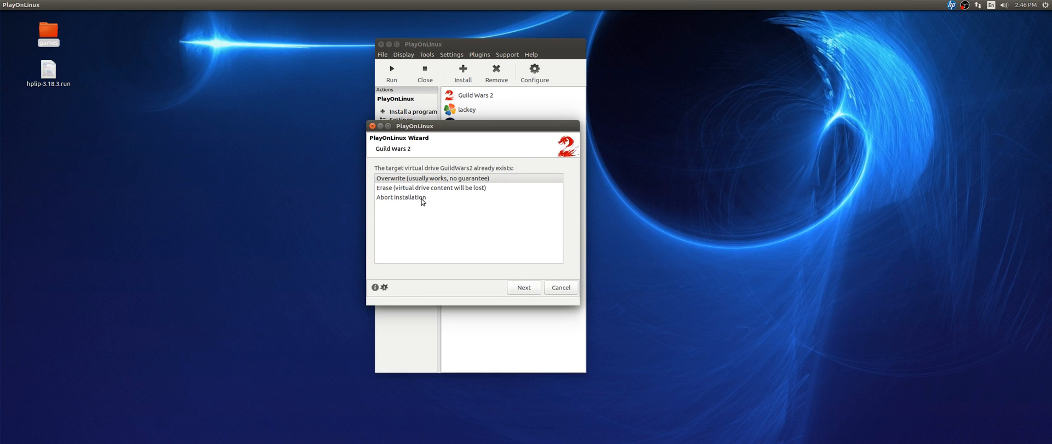
pyautogui.click(402, 197)
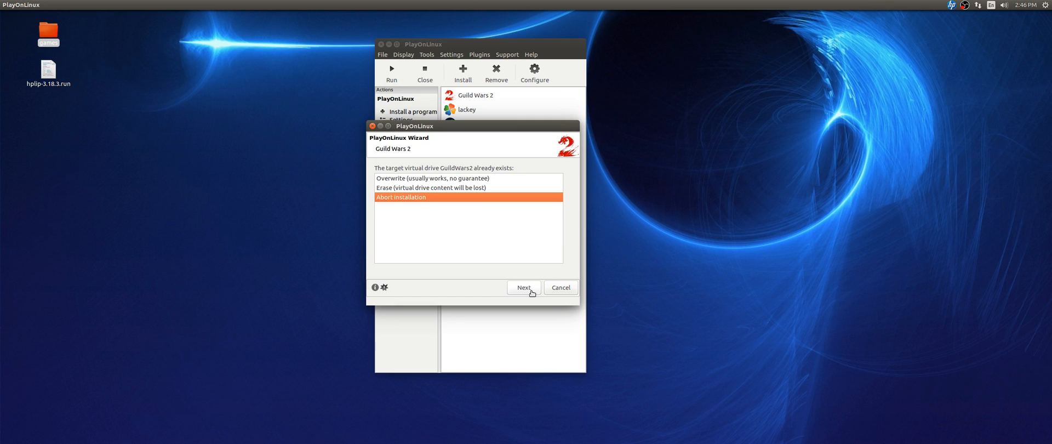
pyautogui.moveTo(407, 190)
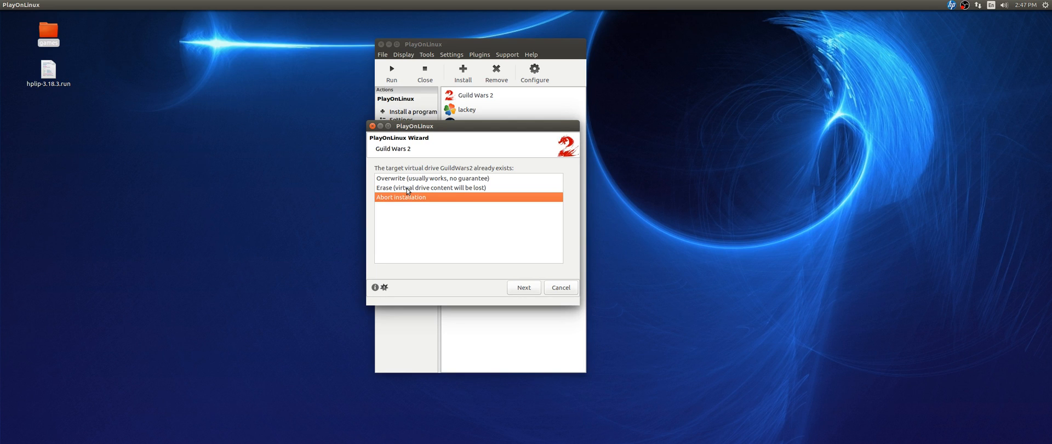
pyautogui.moveTo(471, 187)
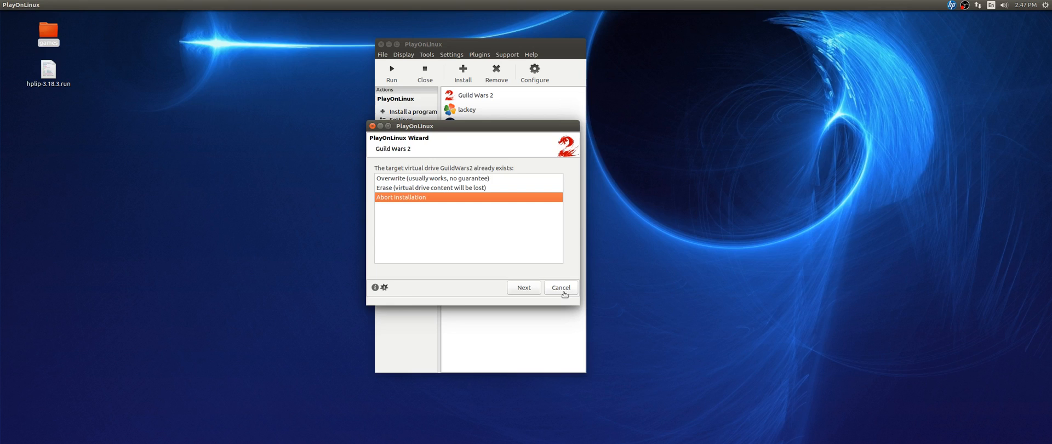
# Cancel the wizard, then launch Configure Wine for the Guild Wars 2 virtual drive
pyautogui.click(560, 287)
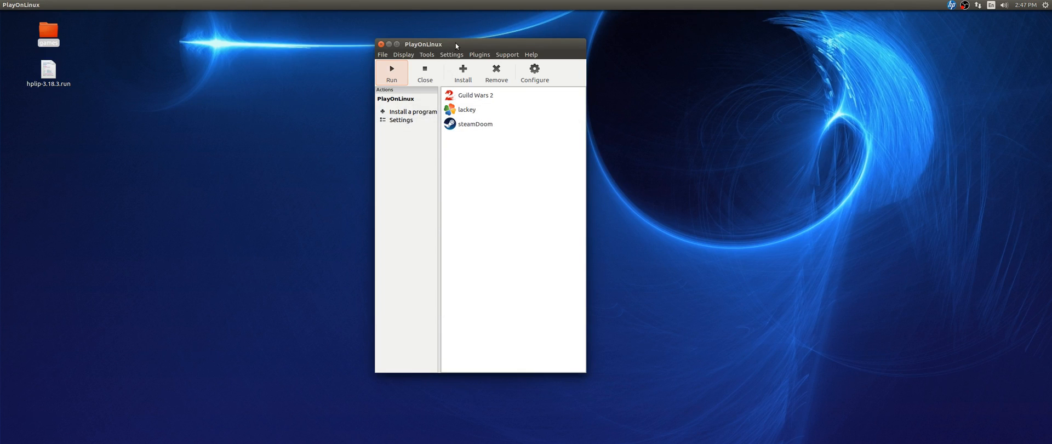
pyautogui.moveTo(452, 56)
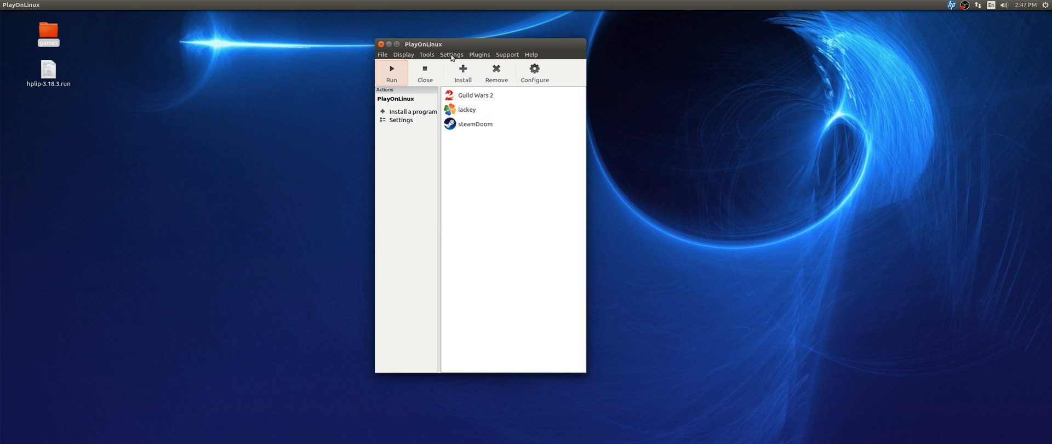
pyautogui.moveTo(454, 43)
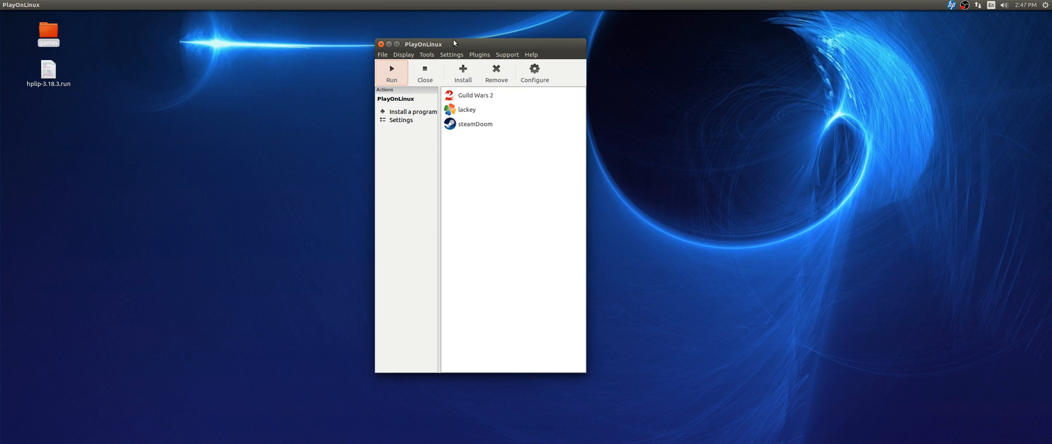
pyautogui.moveTo(462, 73)
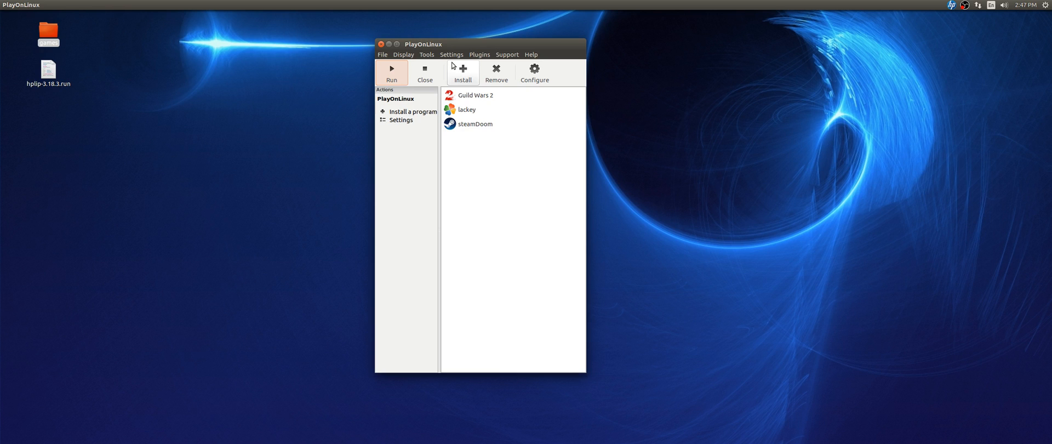
pyautogui.moveTo(453, 70)
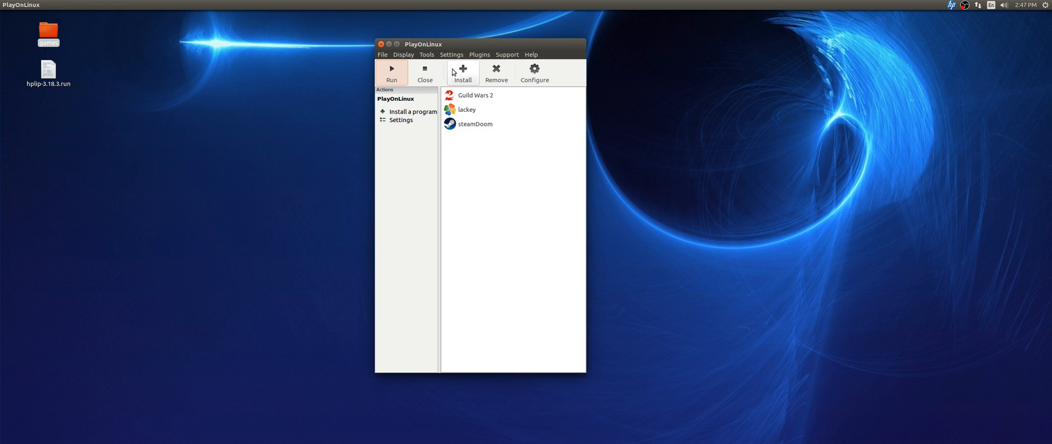
pyautogui.moveTo(455, 71)
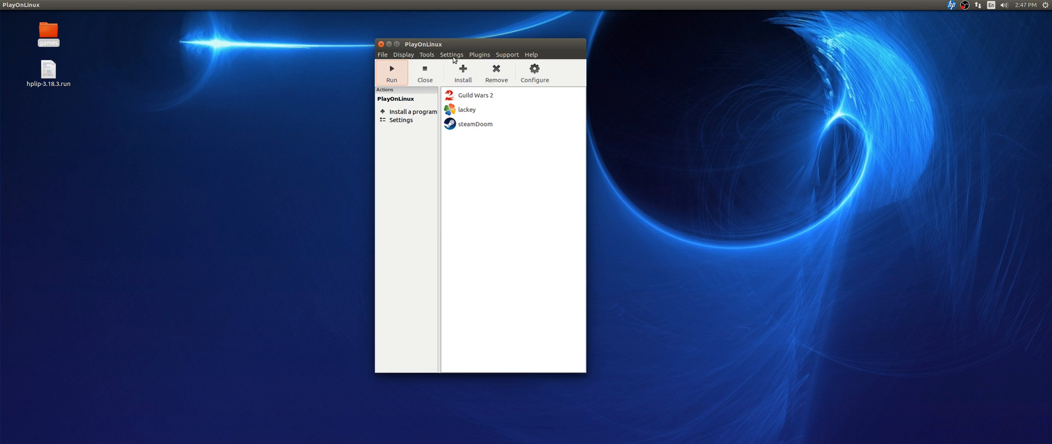
pyautogui.click(475, 95)
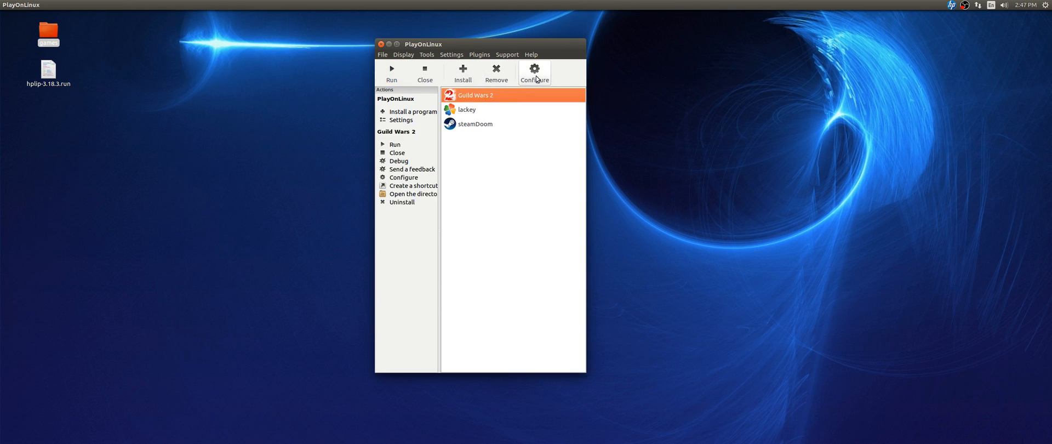
pyautogui.click(533, 72)
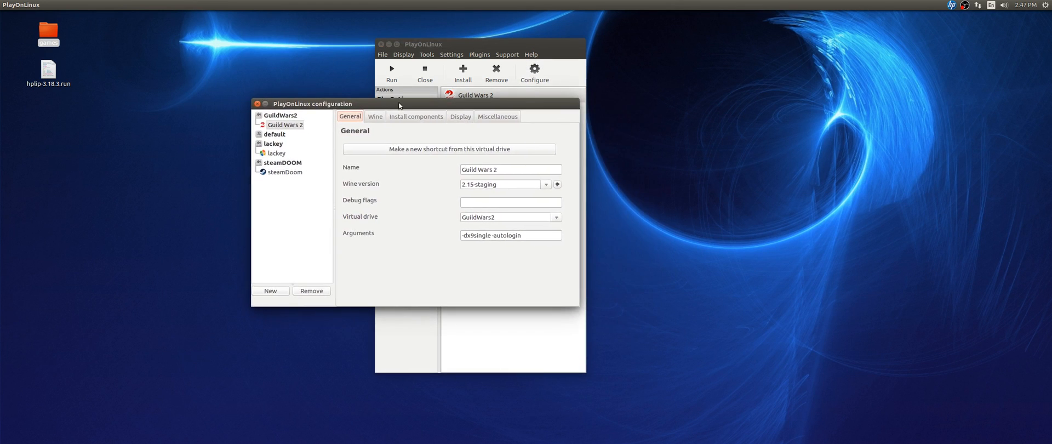
pyautogui.click(375, 116)
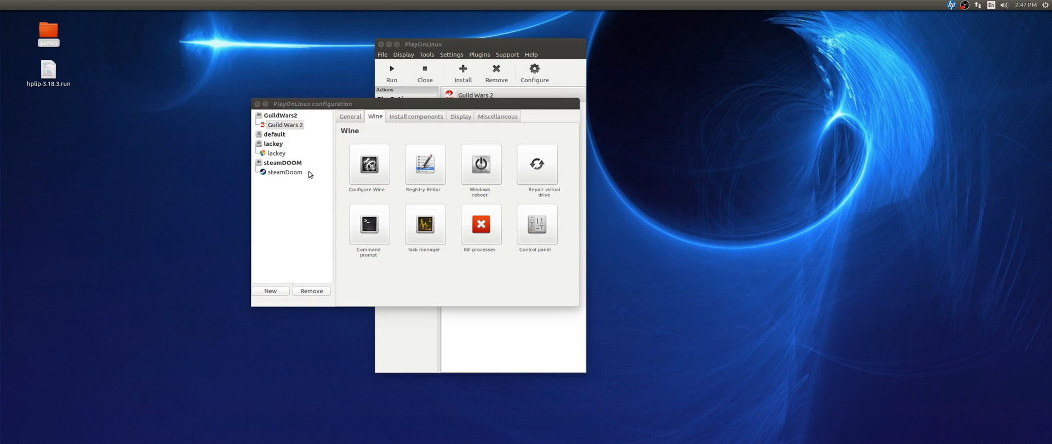
pyautogui.click(369, 164)
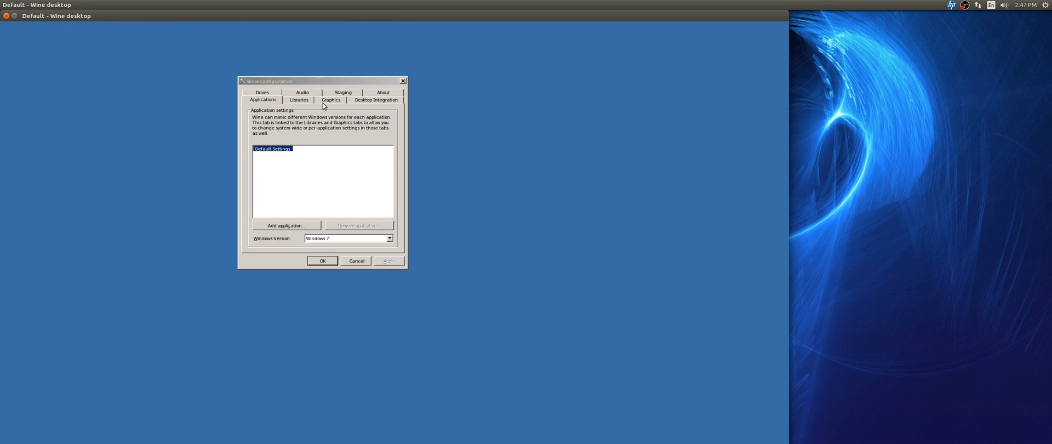
pyautogui.moveTo(333, 99)
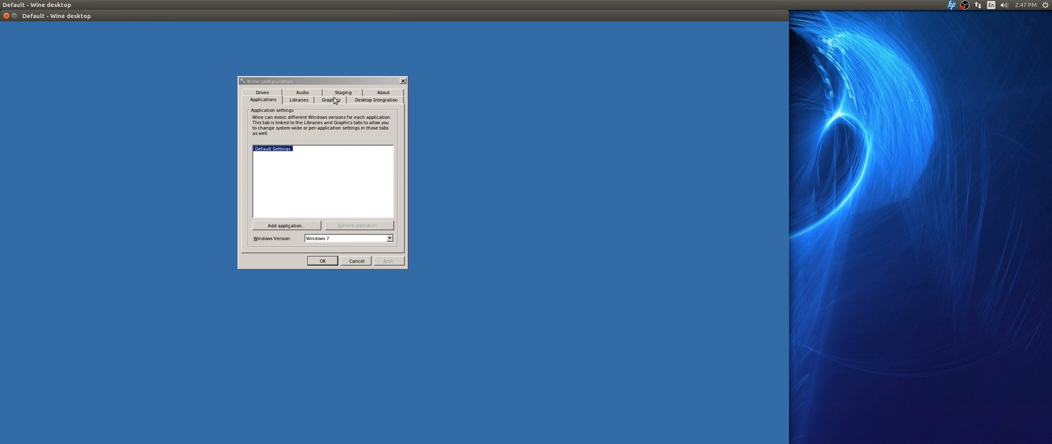
# Show the Graphics settings with the 2560 x 1050 emulated virtual desktop option
pyautogui.click(330, 99)
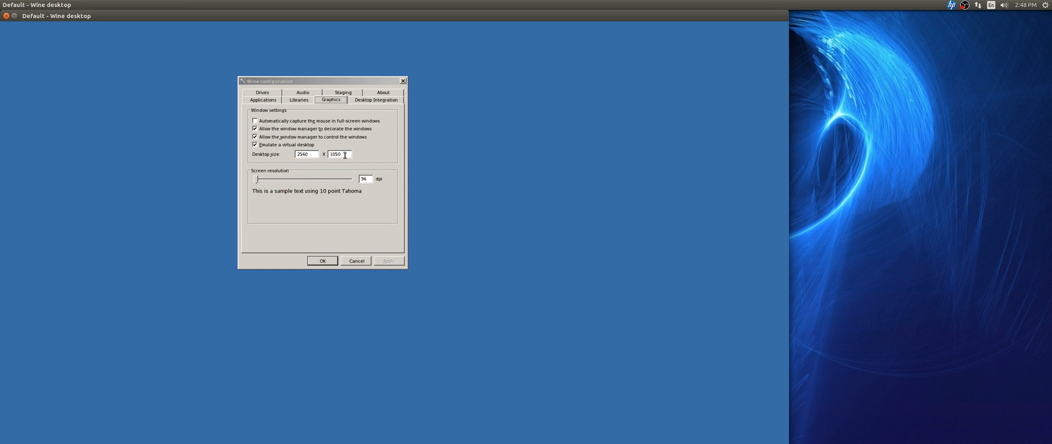
pyautogui.moveTo(307, 162)
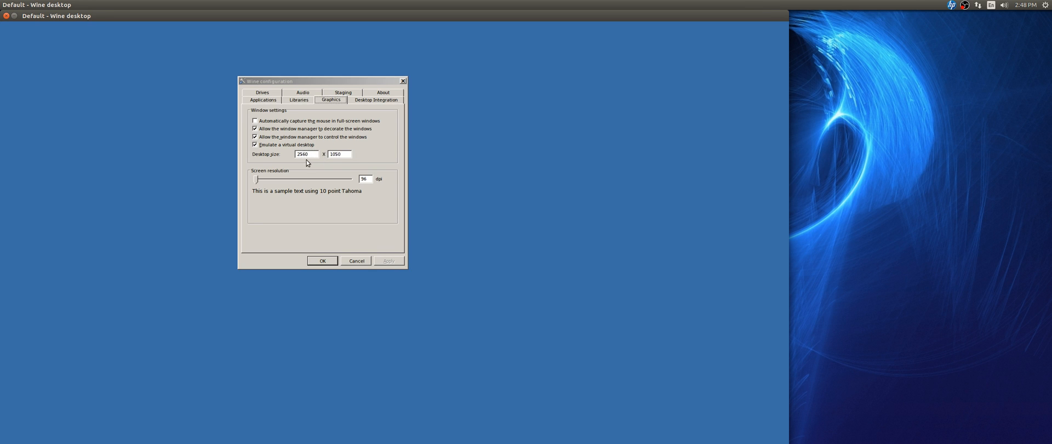
pyautogui.moveTo(290, 156)
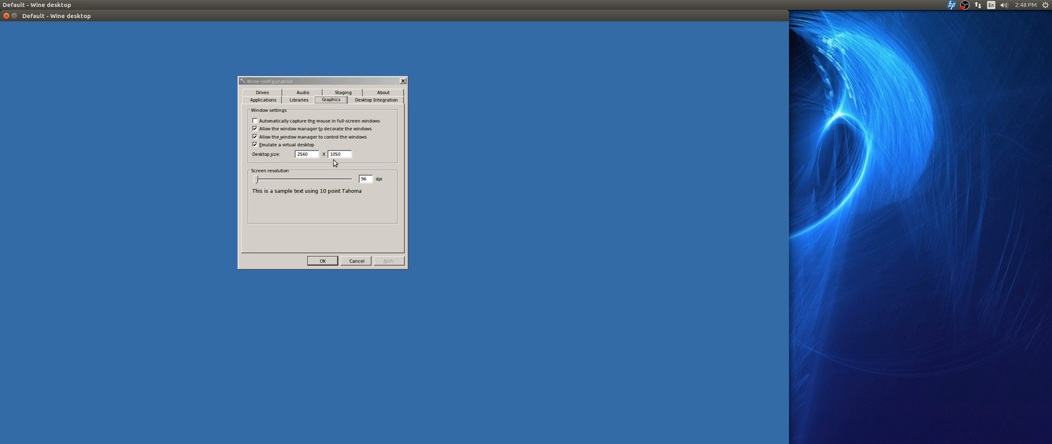
pyautogui.click(304, 155)
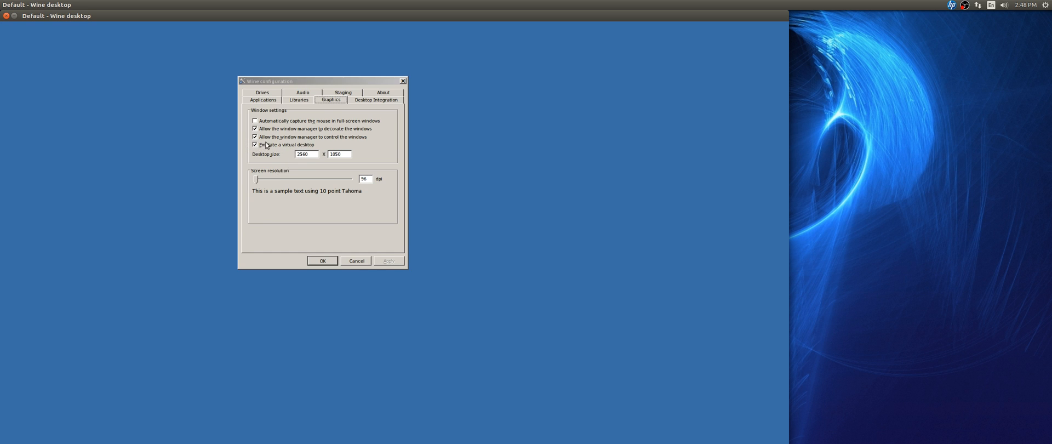
pyautogui.moveTo(283, 149)
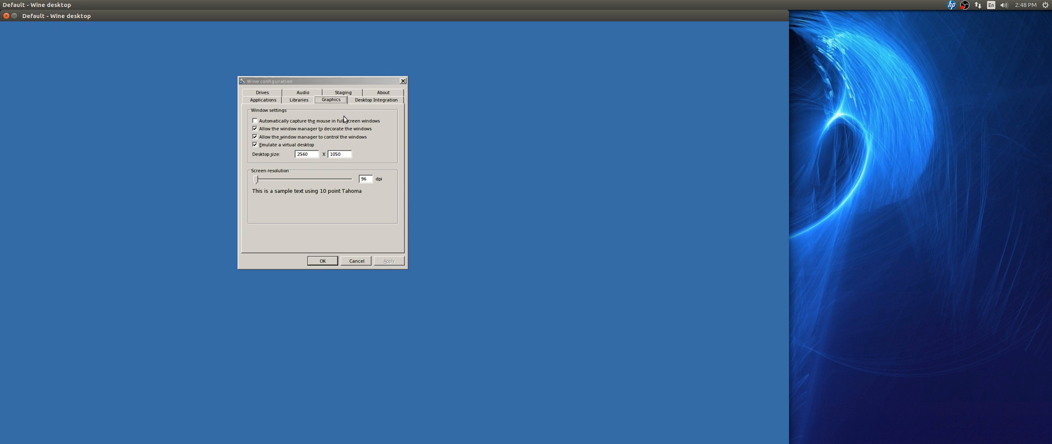
# View the Staging settings with CSMT enabled and return to the PlayOnLinux game list
pyautogui.click(343, 100)
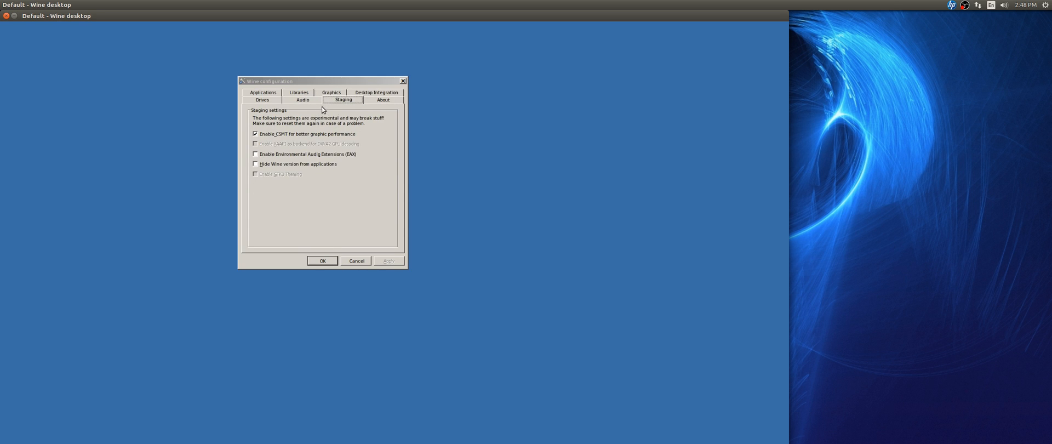
pyautogui.moveTo(274, 133)
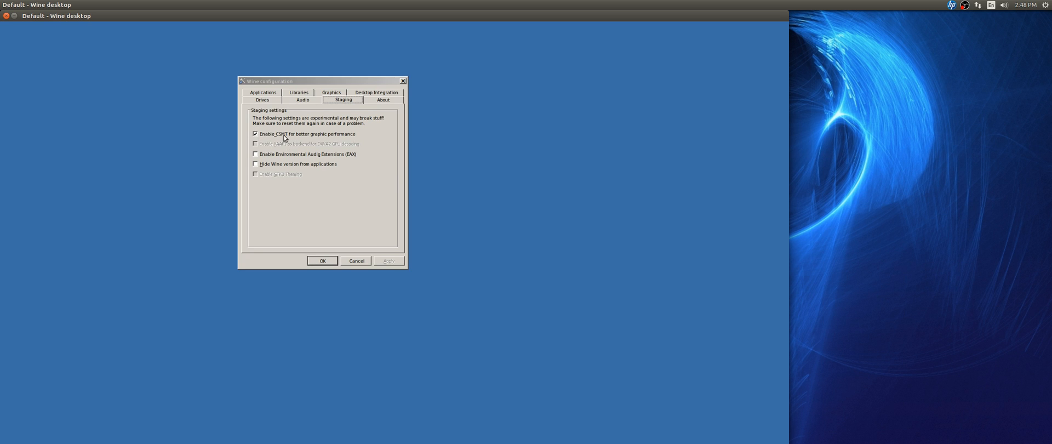
pyautogui.moveTo(303, 158)
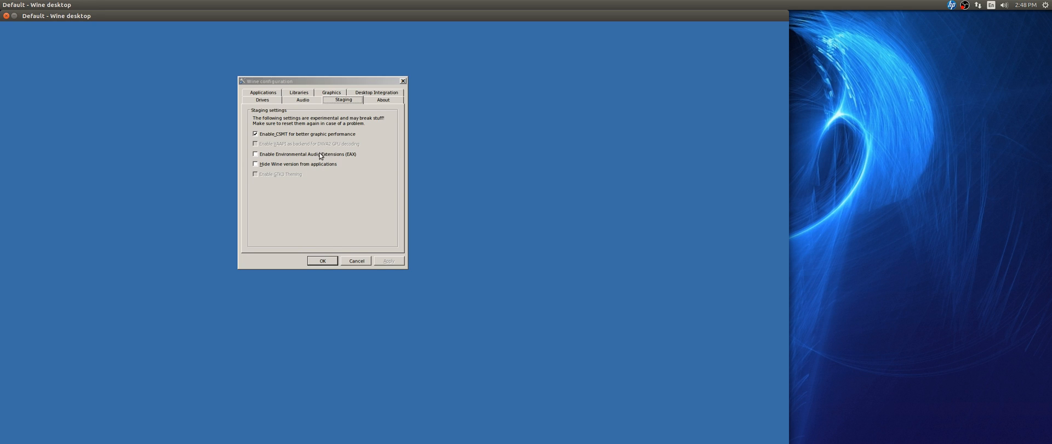
pyautogui.moveTo(305, 150)
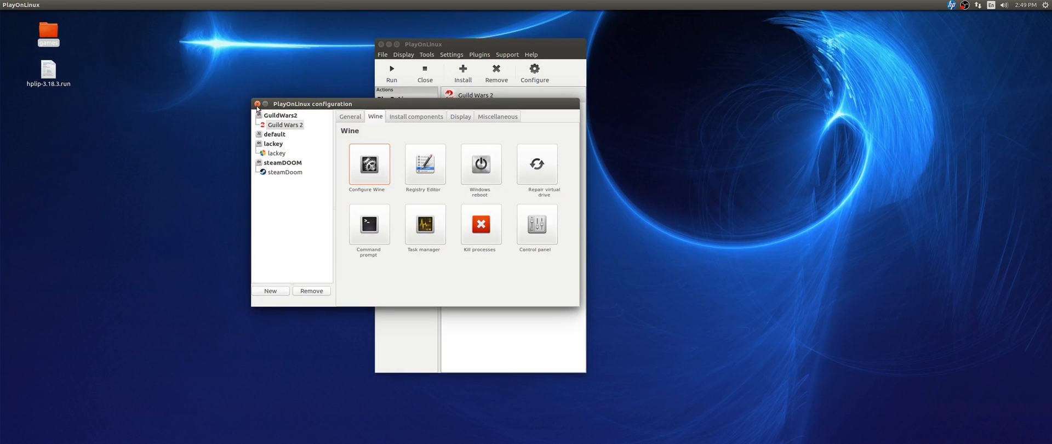
pyautogui.click(257, 104)
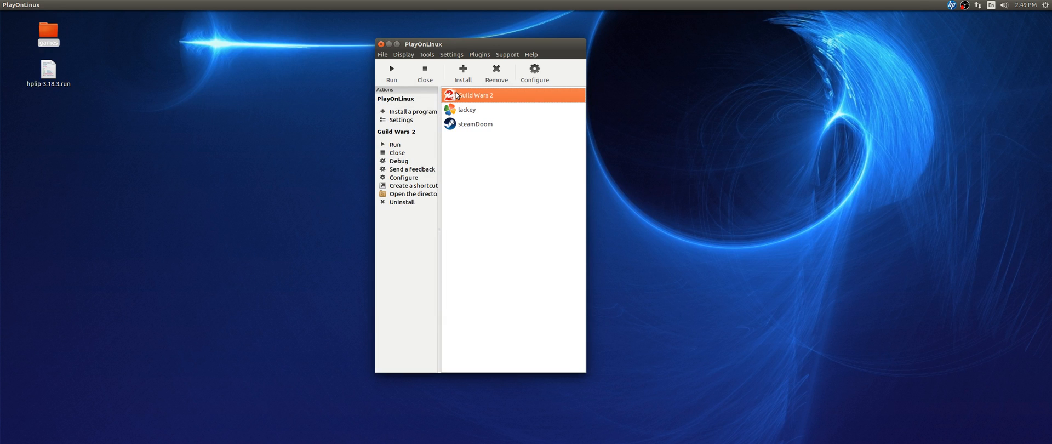
pyautogui.moveTo(459, 97)
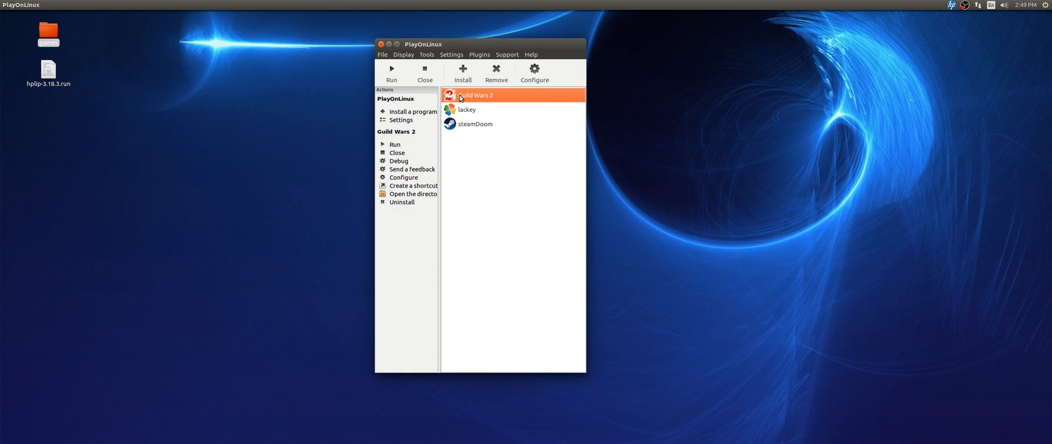
pyautogui.moveTo(408, 88)
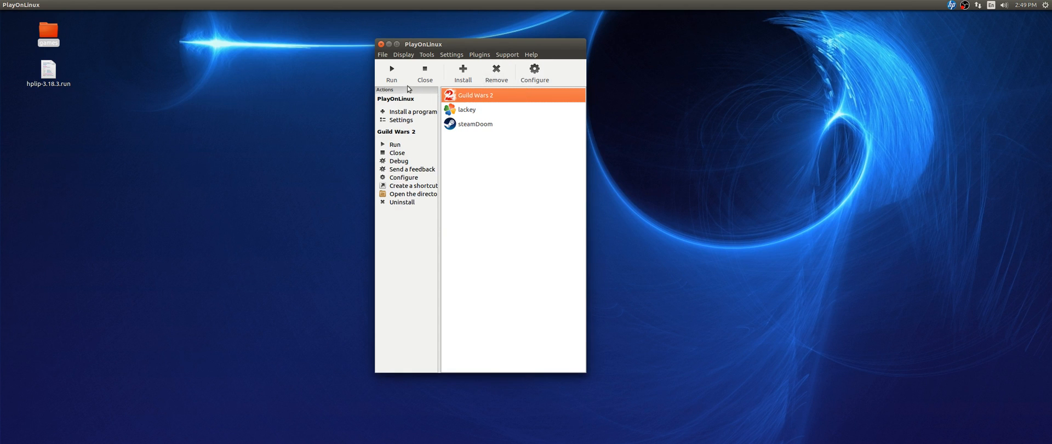
pyautogui.moveTo(558, 133)
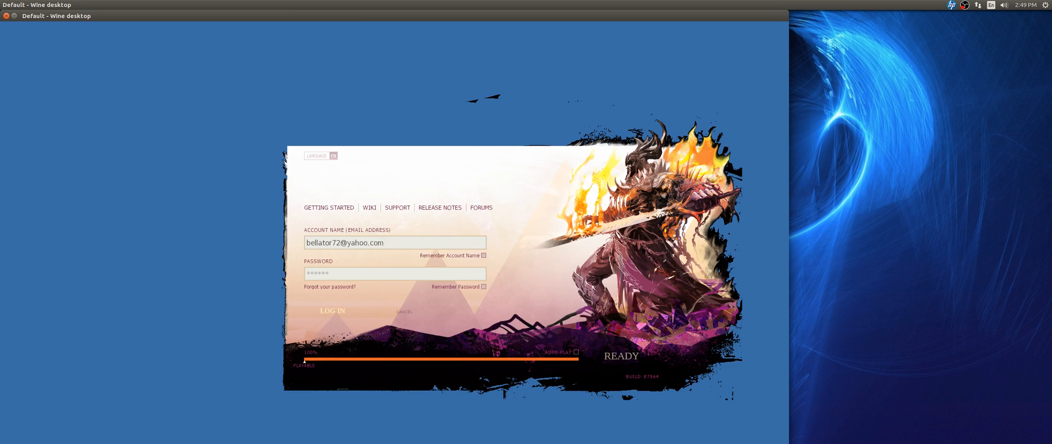
# Log in to the Guild Wars 2 account from the launcher
pyautogui.click(331, 311)
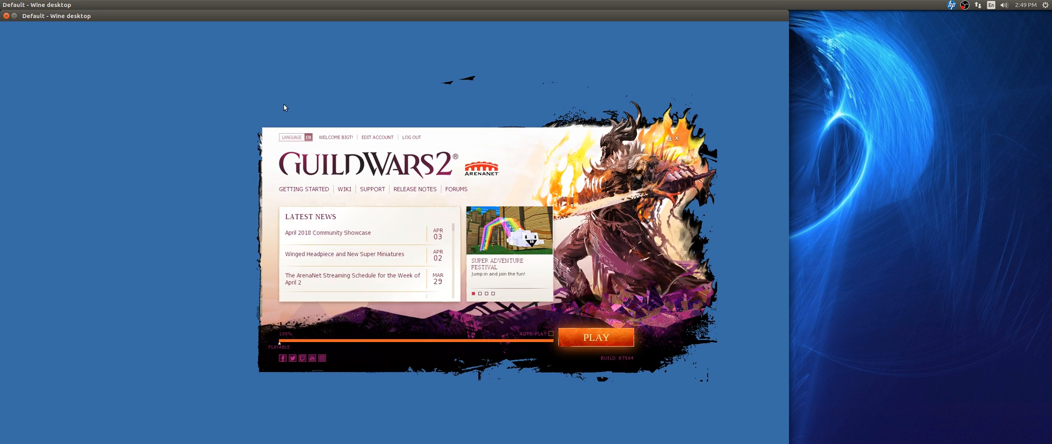
pyautogui.moveTo(387, 242)
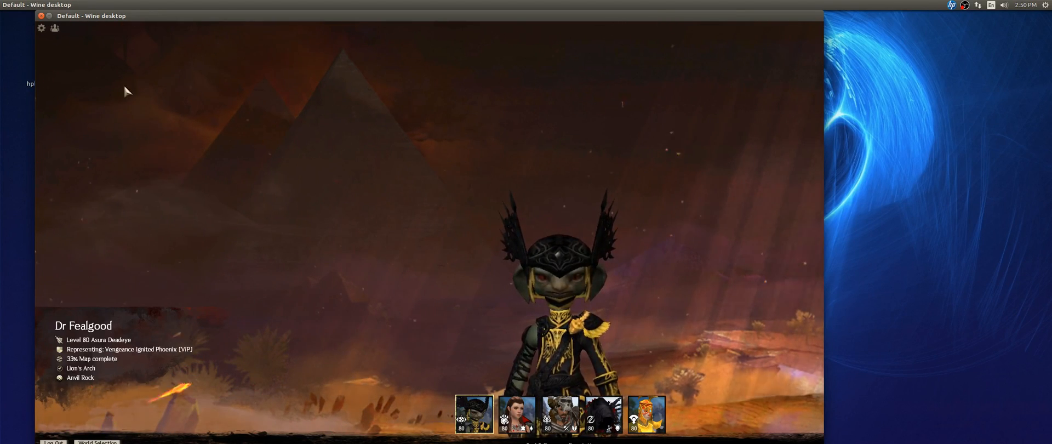
pyautogui.moveTo(41, 27)
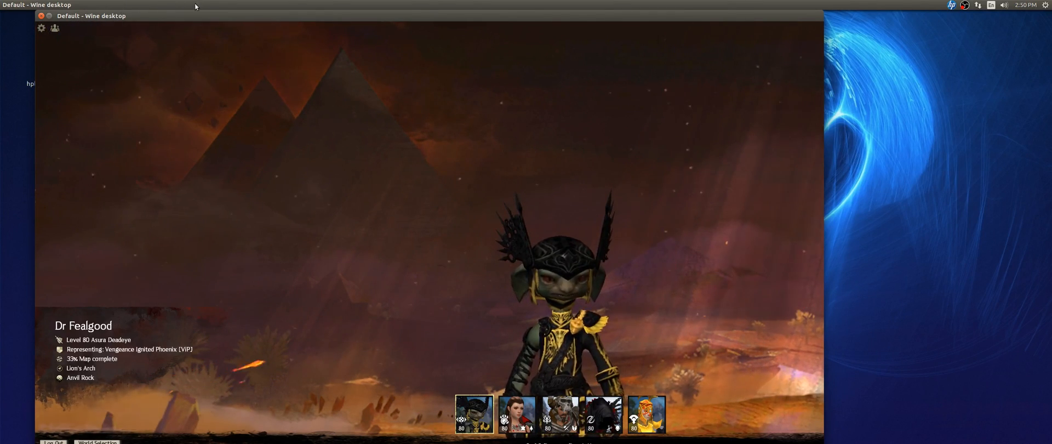
pyautogui.moveTo(40, 28)
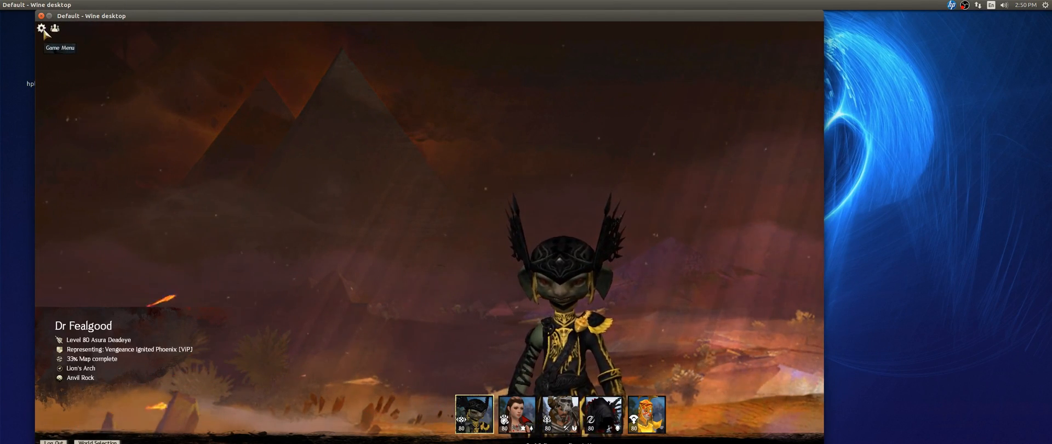
# Set Graphics resolution to Full Screen 2560 x 1050 and leave the options
pyautogui.click(40, 27)
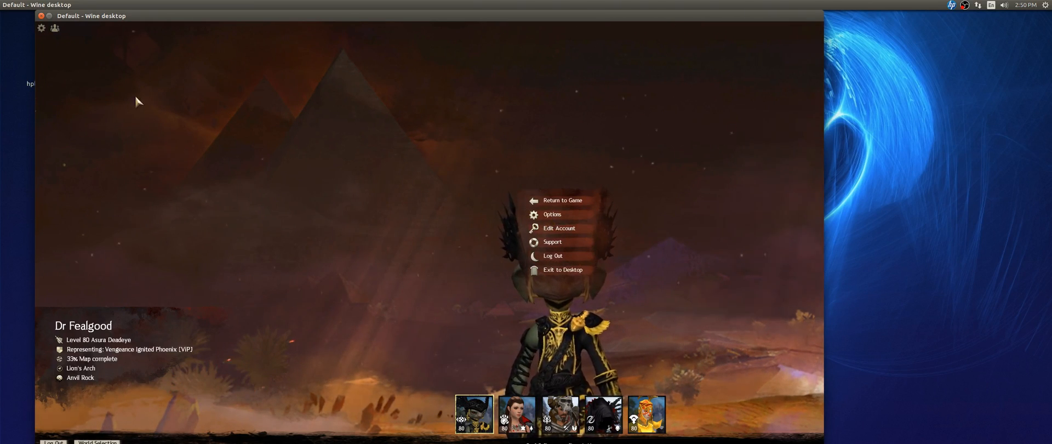
pyautogui.click(551, 214)
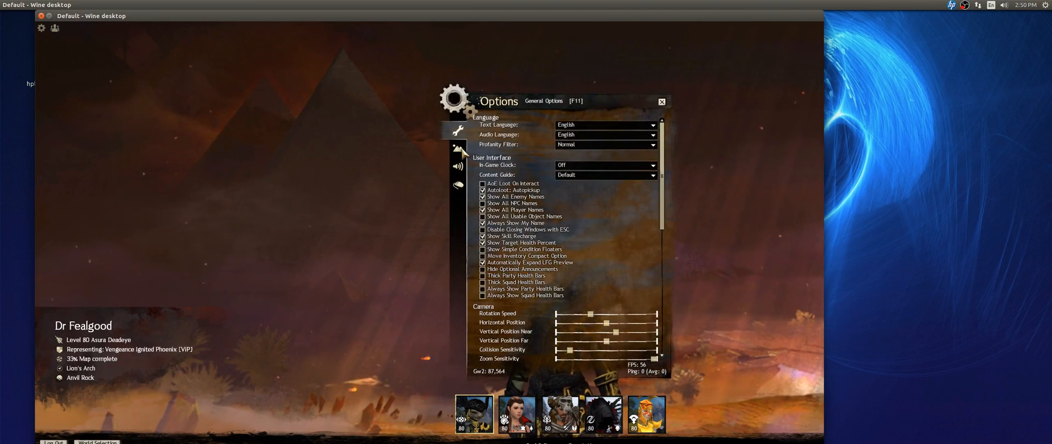
pyautogui.click(459, 148)
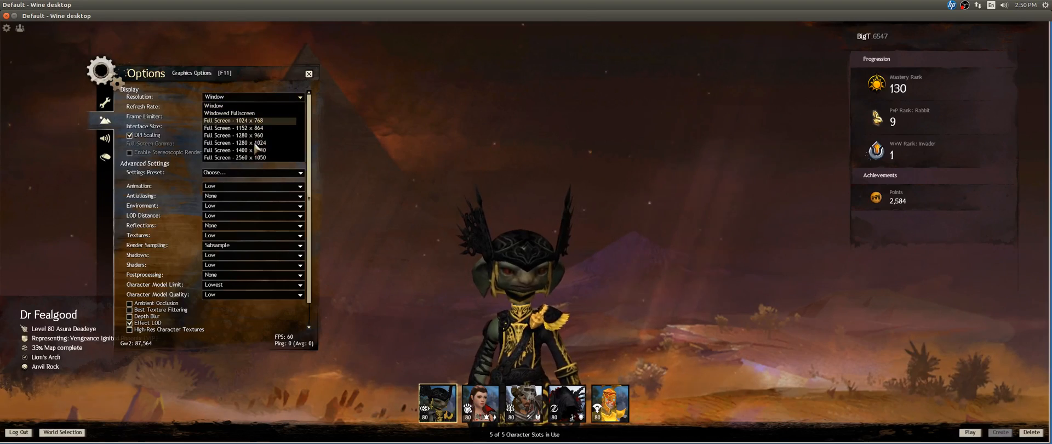
pyautogui.click(235, 157)
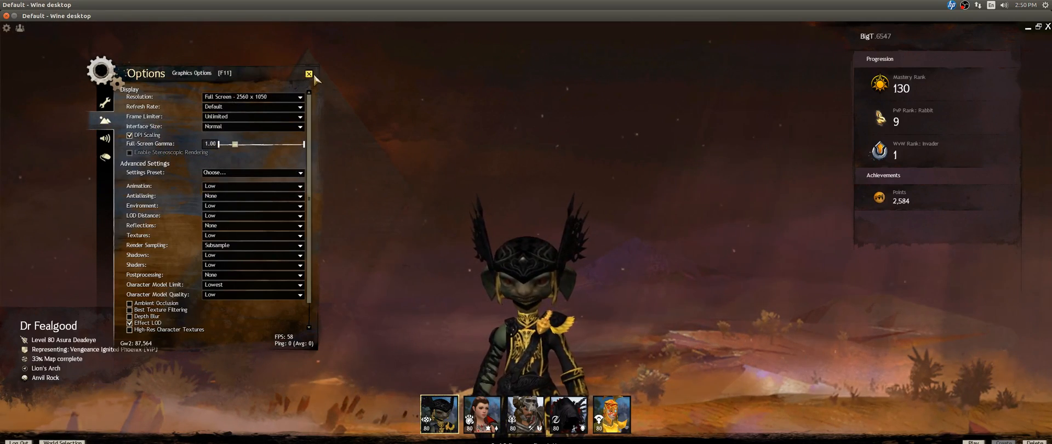
pyautogui.click(309, 74)
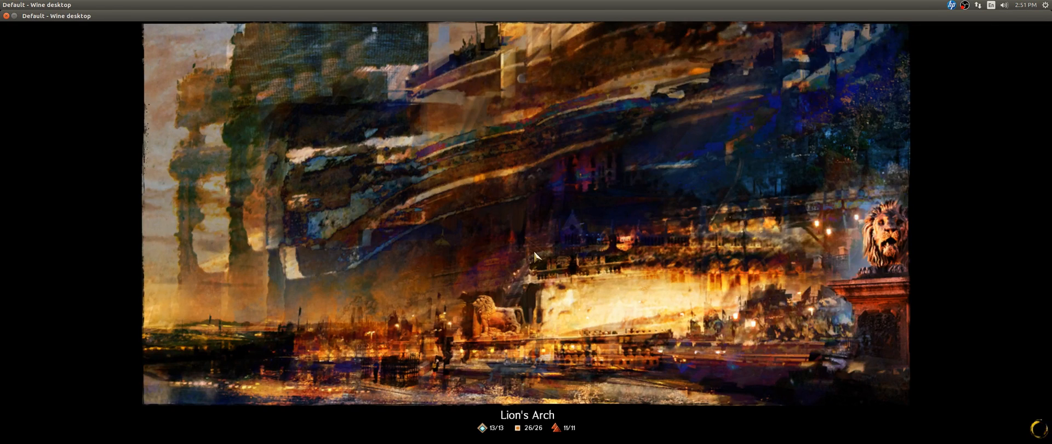
pyautogui.moveTo(85, 68)
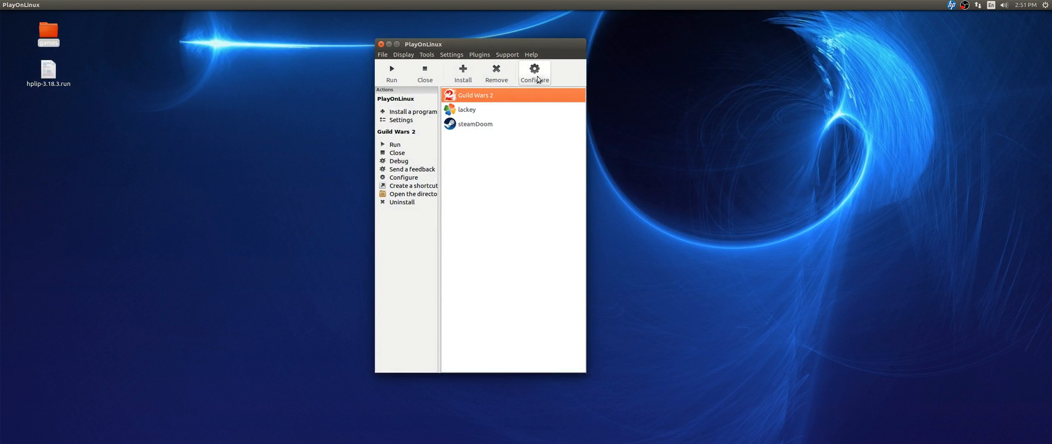
# Show Guild Wars 2's General settings with Wine 2.15-staging and -dx9single -autologin arguments
pyautogui.click(533, 71)
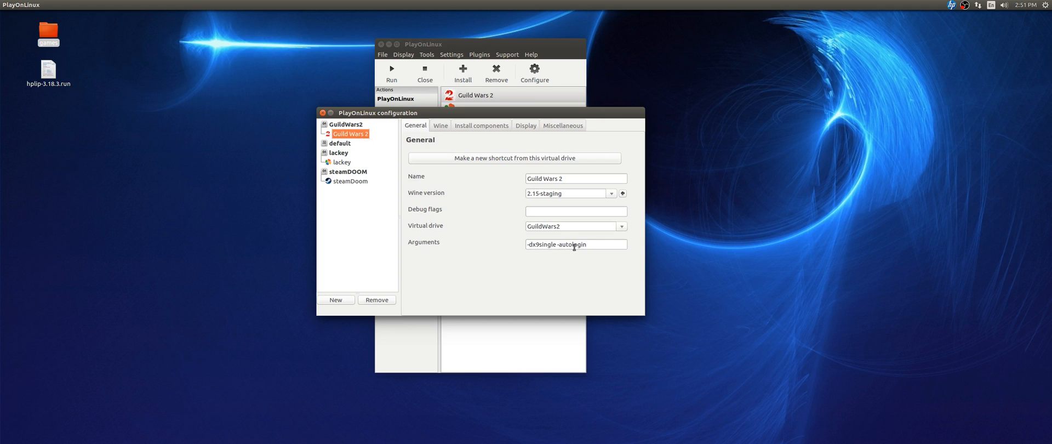
pyautogui.moveTo(565, 251)
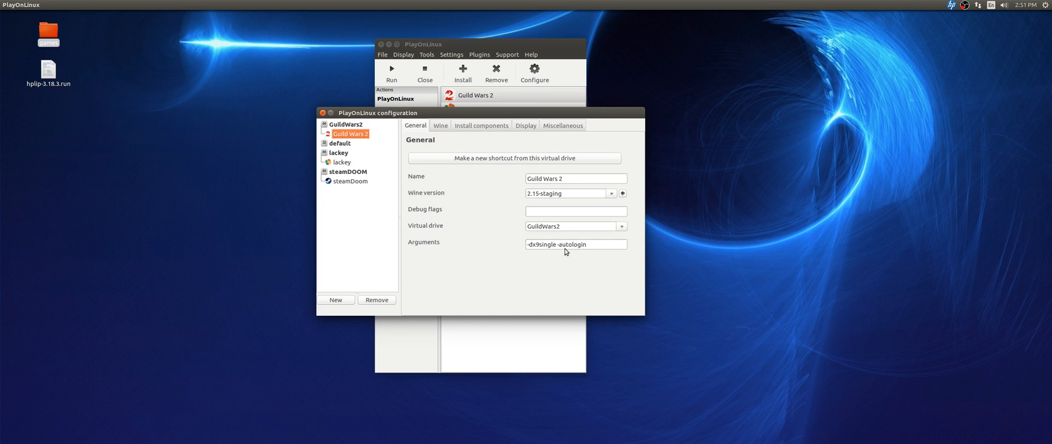
pyautogui.moveTo(480, 203)
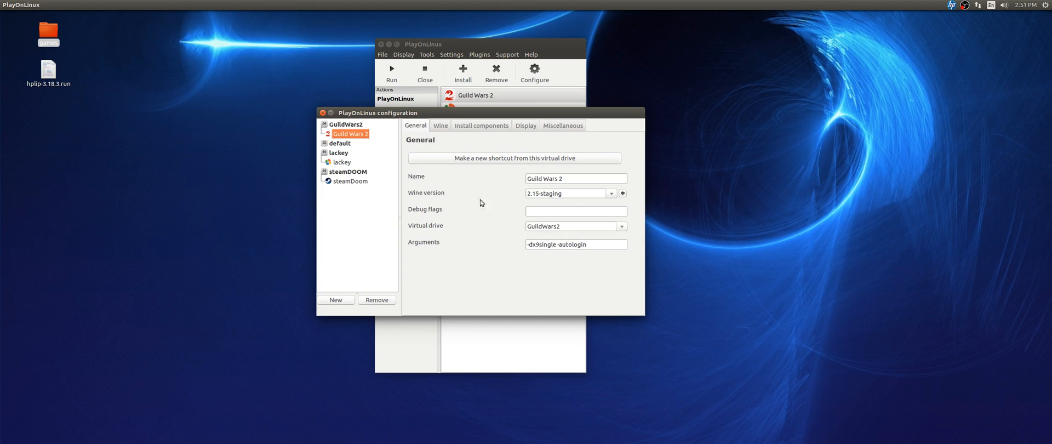
pyautogui.click(481, 125)
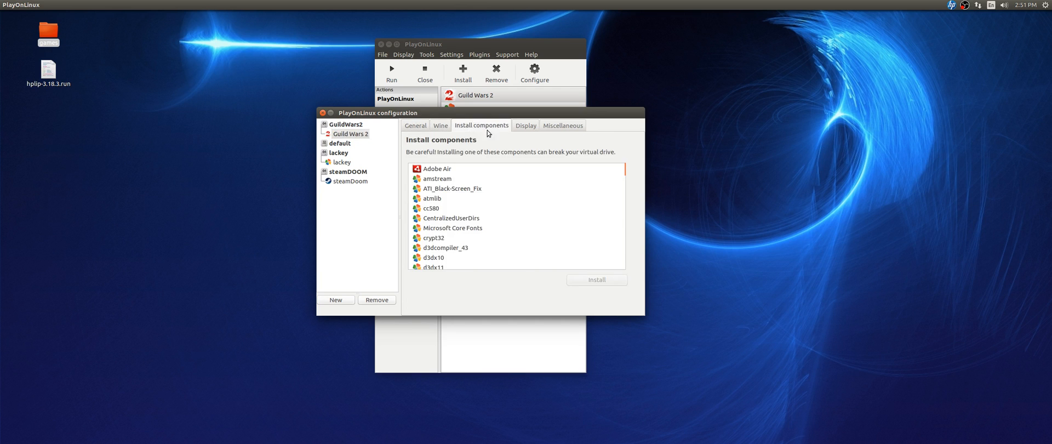
pyautogui.click(525, 125)
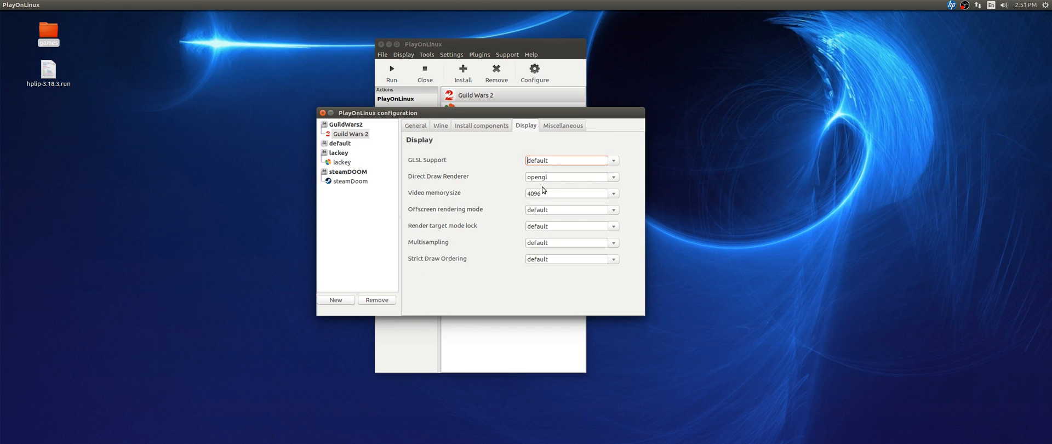
pyautogui.moveTo(437, 184)
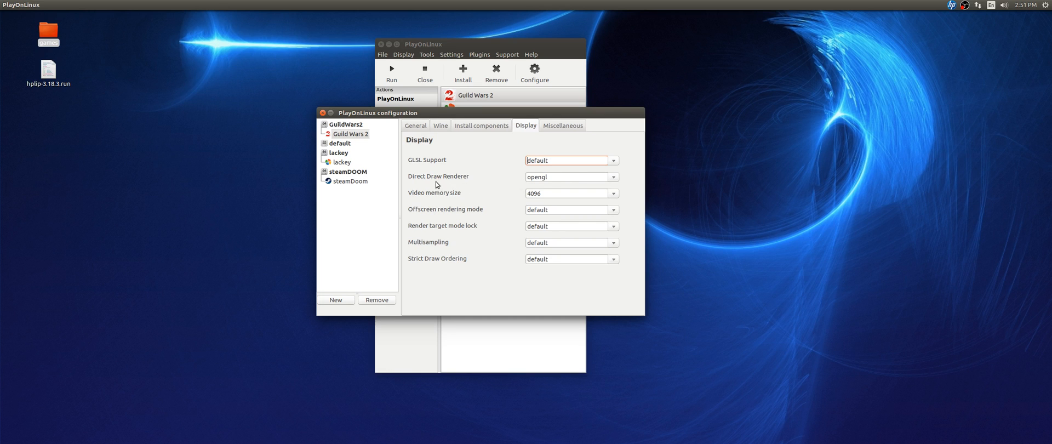
pyautogui.click(613, 176)
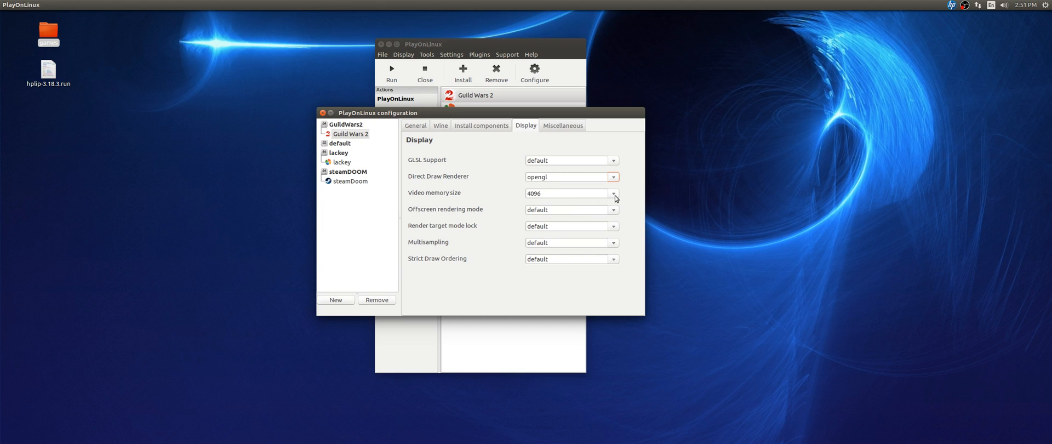
pyautogui.click(612, 193)
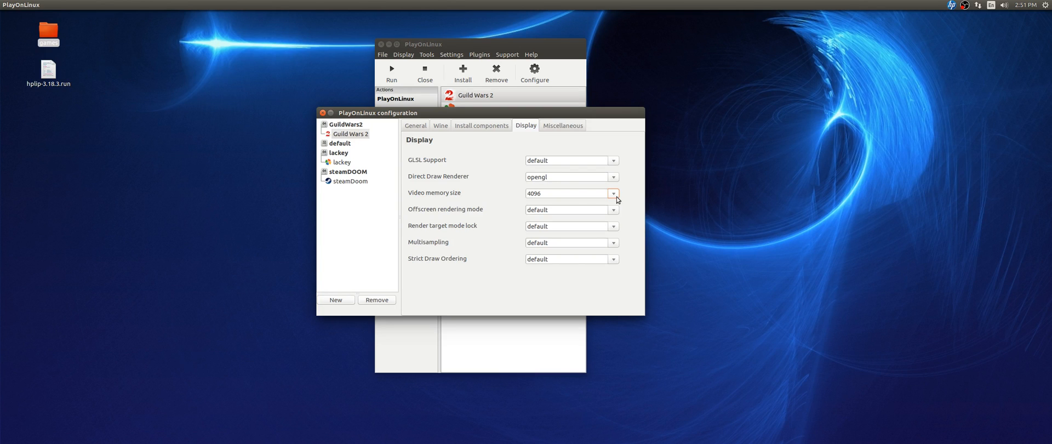
pyautogui.click(613, 193)
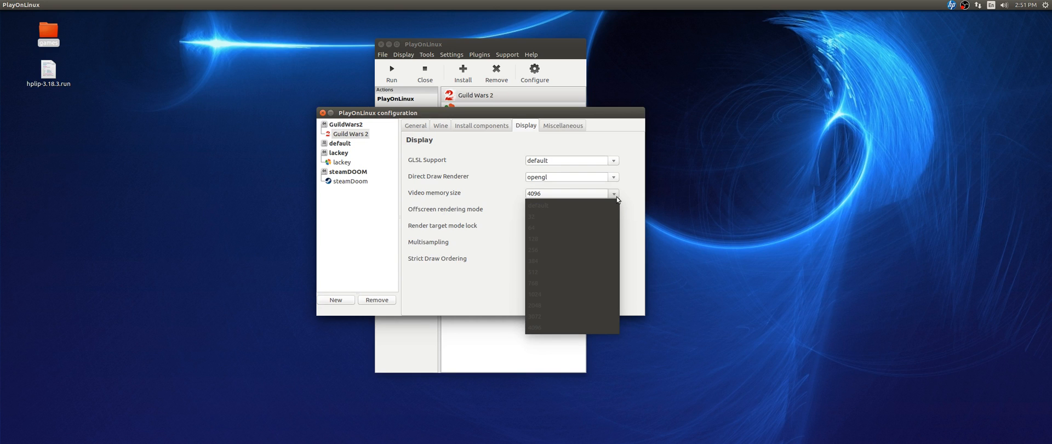
pyautogui.moveTo(606, 216)
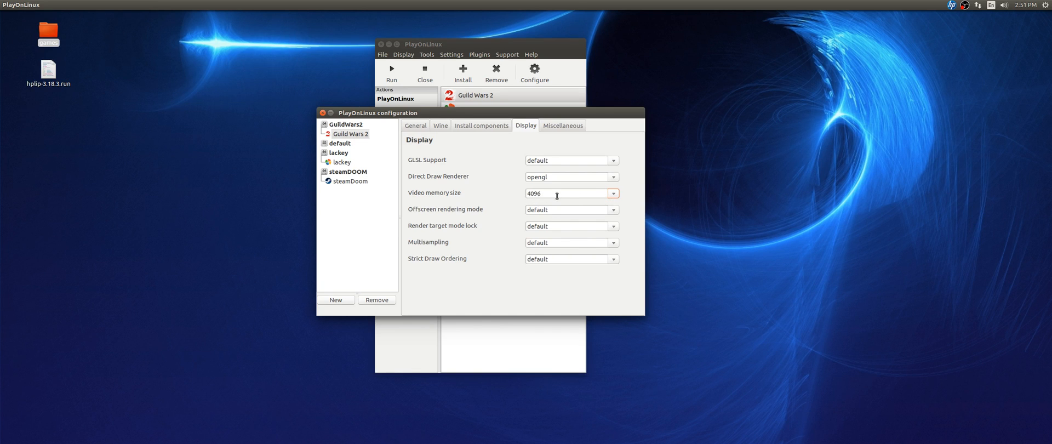
pyautogui.moveTo(557, 202)
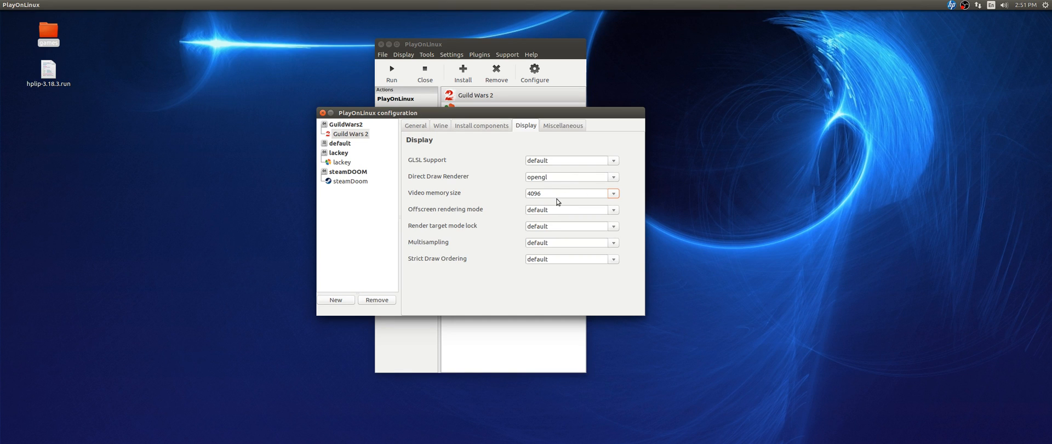
pyautogui.click(440, 125)
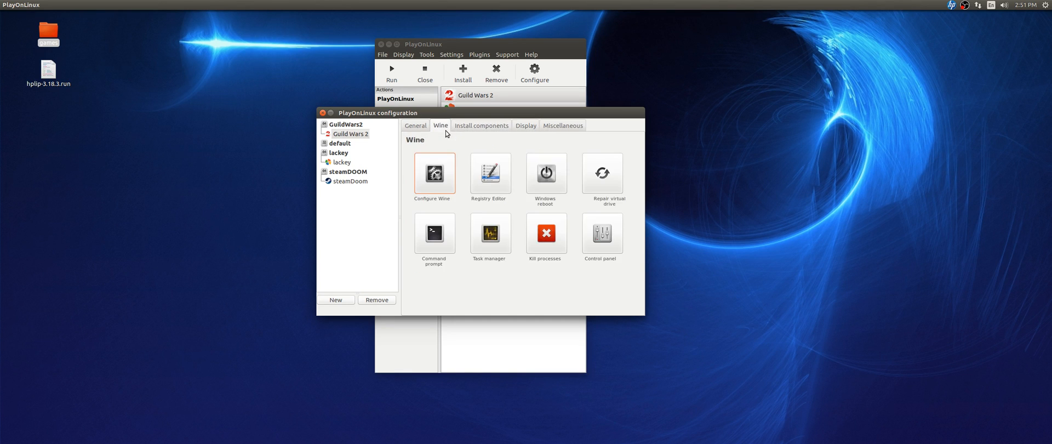
pyautogui.click(415, 125)
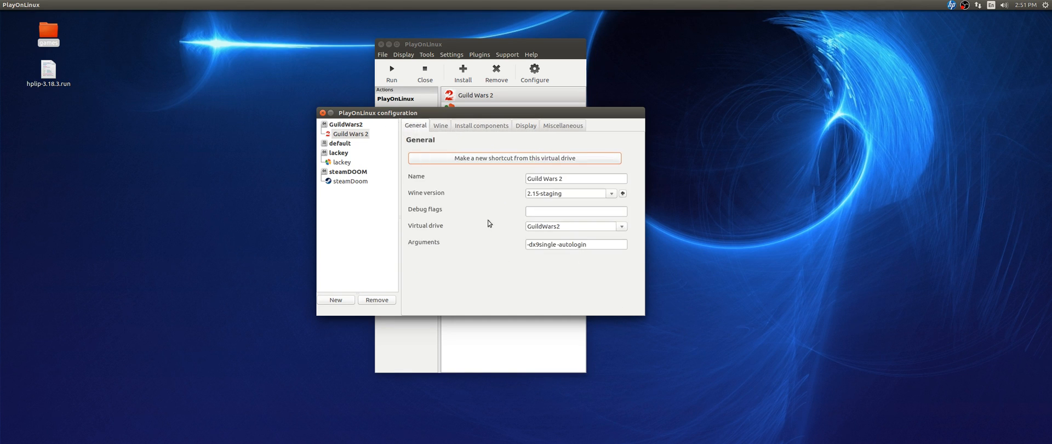
pyautogui.moveTo(582, 206)
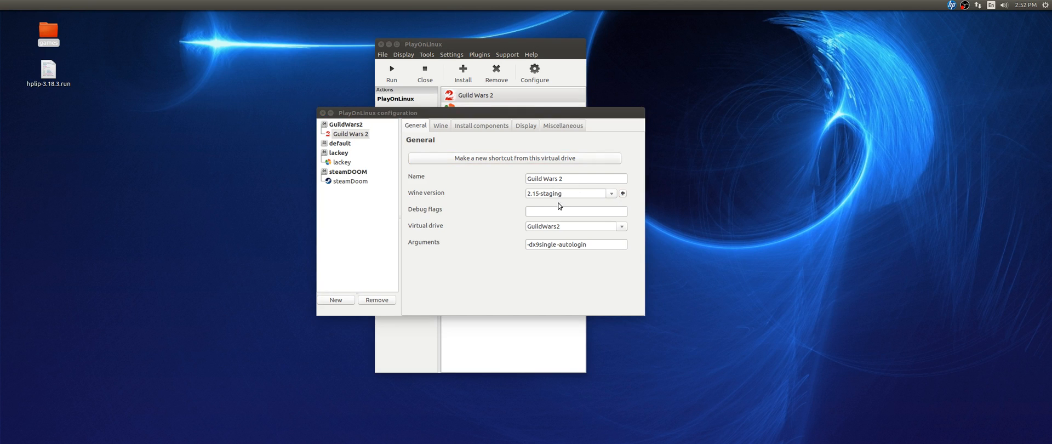
pyautogui.click(622, 193)
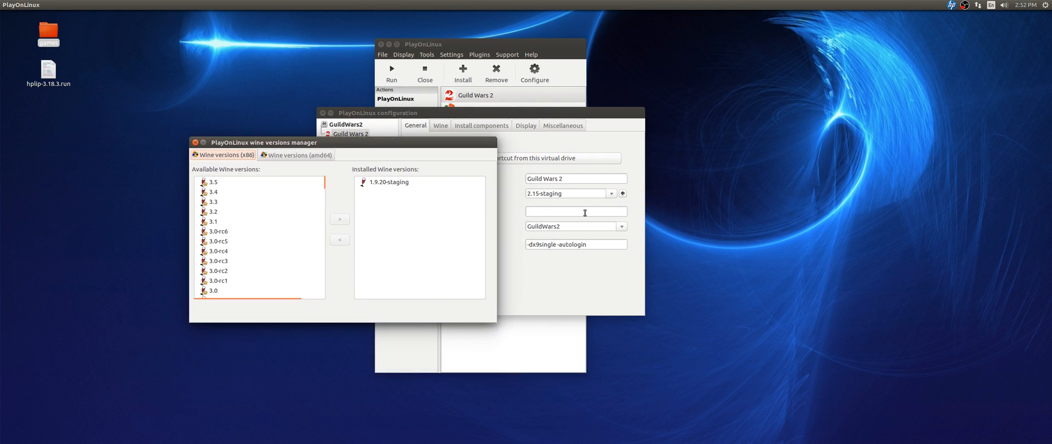
pyautogui.click(300, 154)
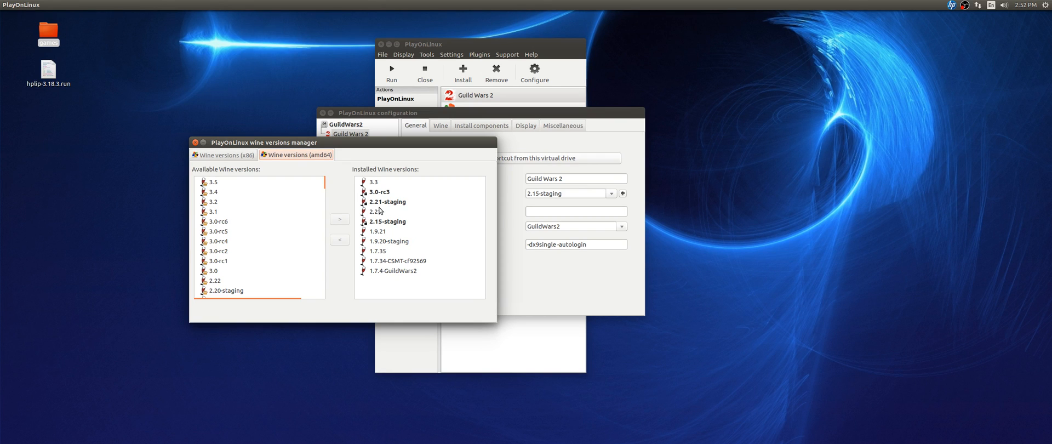
pyautogui.moveTo(402, 213)
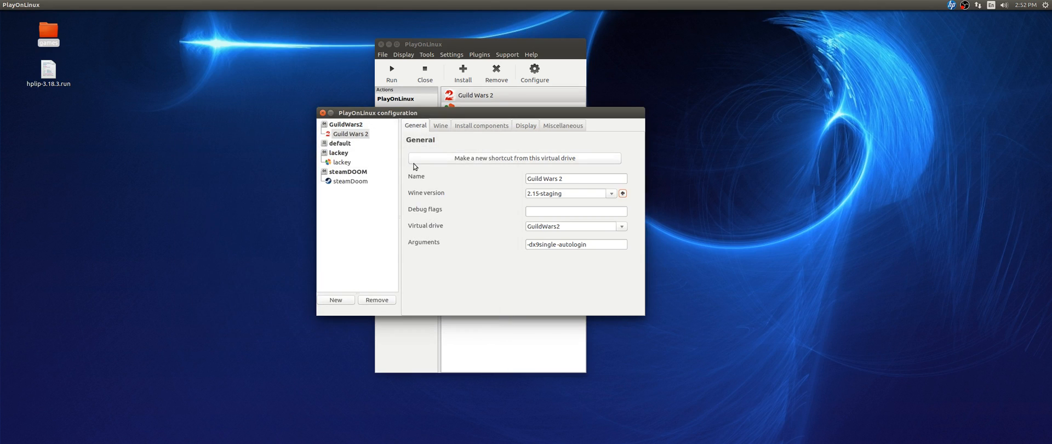
pyautogui.moveTo(337, 151)
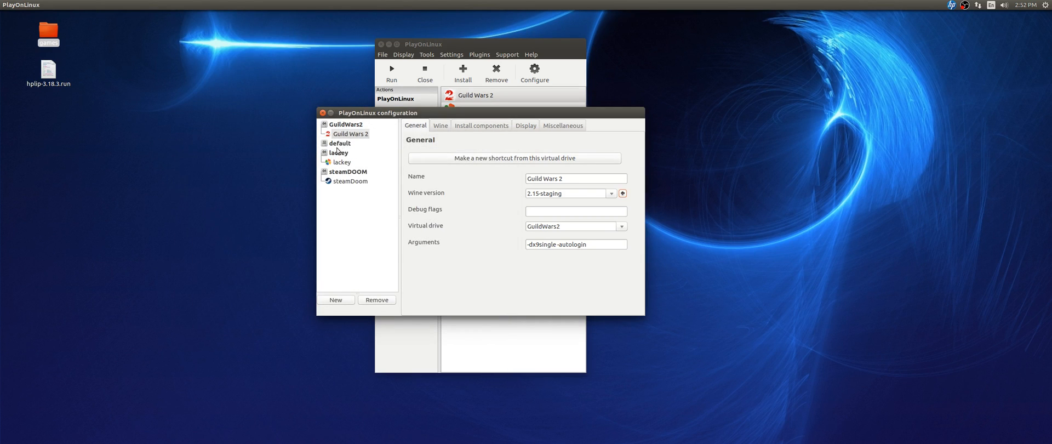
# Glance at Install components and Miscellaneous, then close the configuration and PlayOnLinux
pyautogui.click(482, 125)
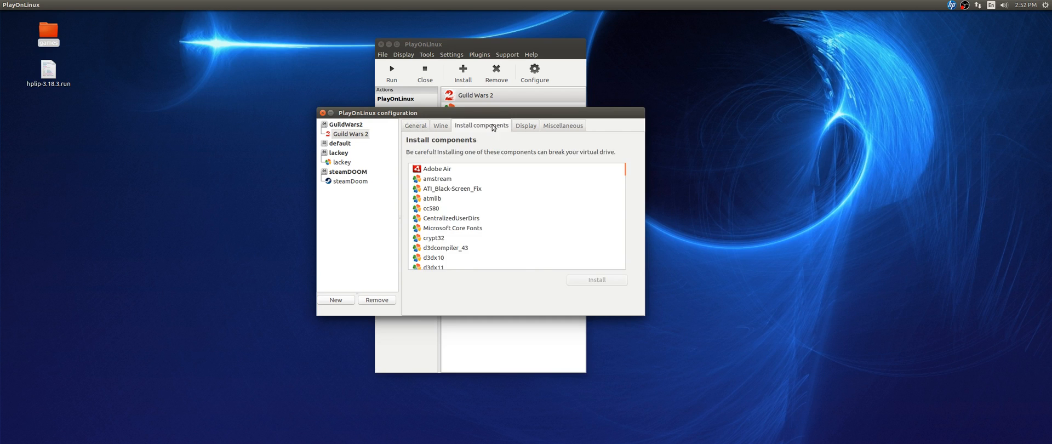
pyautogui.click(562, 125)
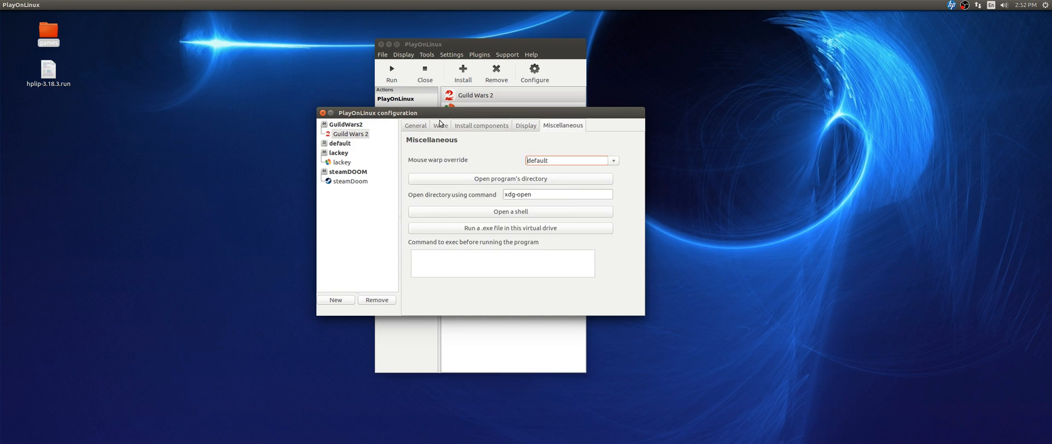
pyautogui.click(414, 125)
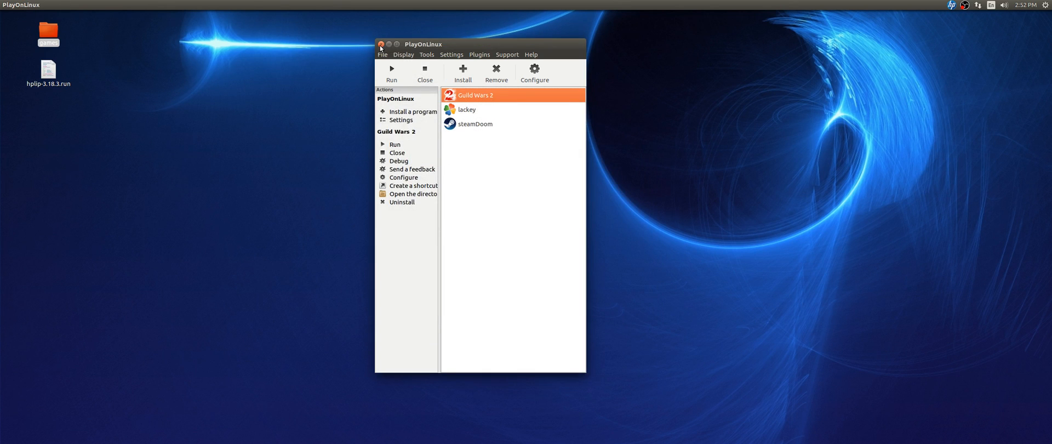
pyautogui.moveTo(430, 129)
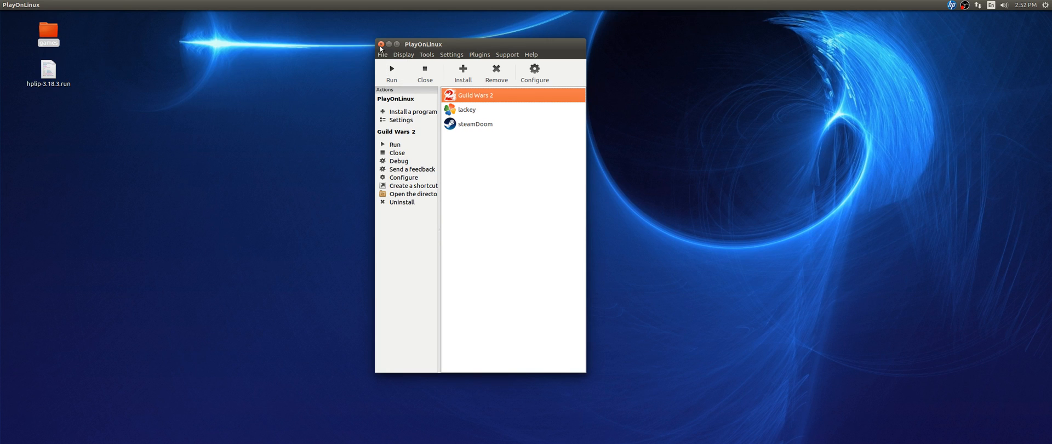
pyautogui.click(380, 44)
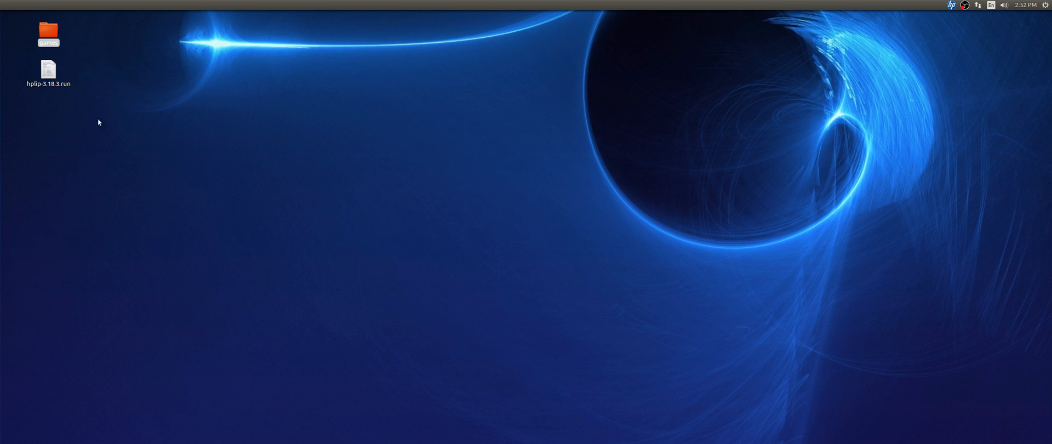